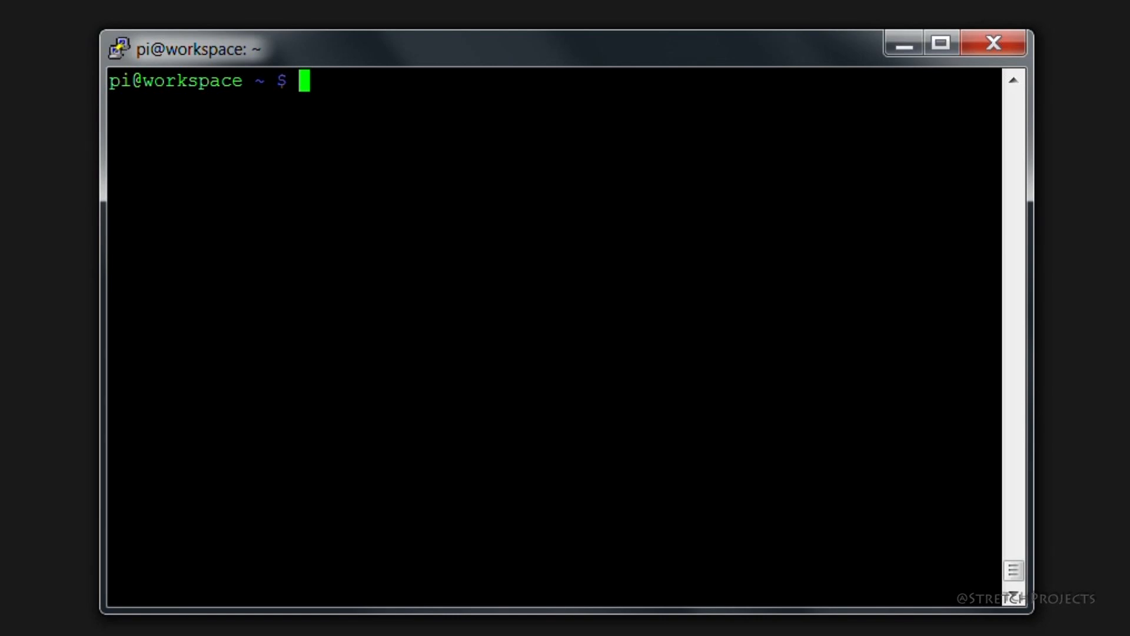
List all disks and partitions with sudo fdisk -l to locate the USB NTFS partition /dev/sda1.
text(sud)
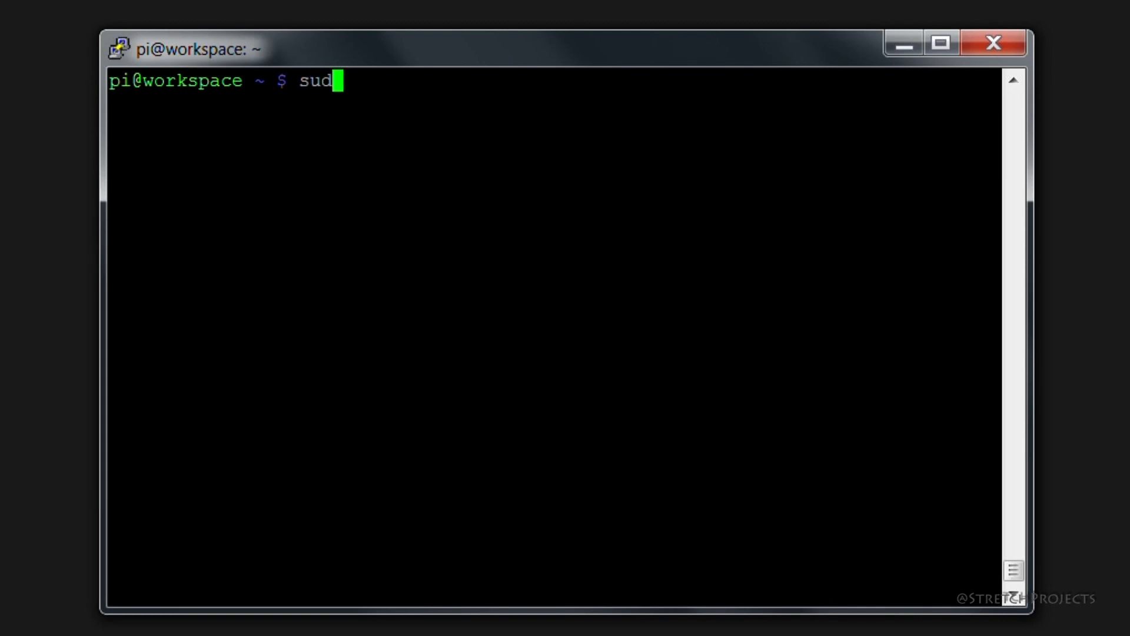
text(o f)
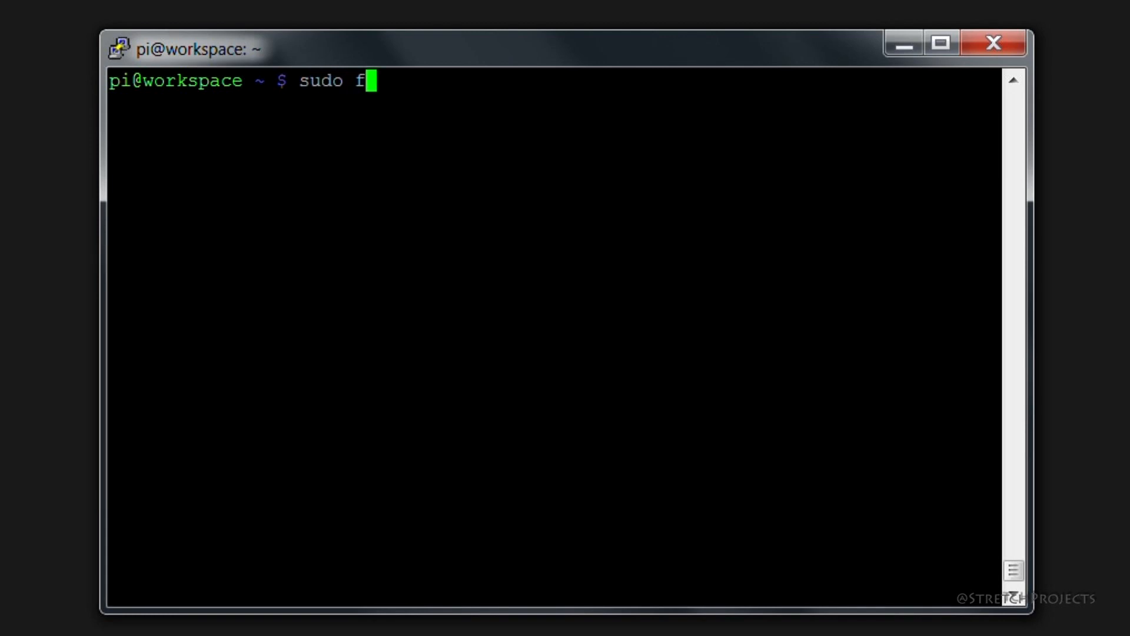
text(isk -l)
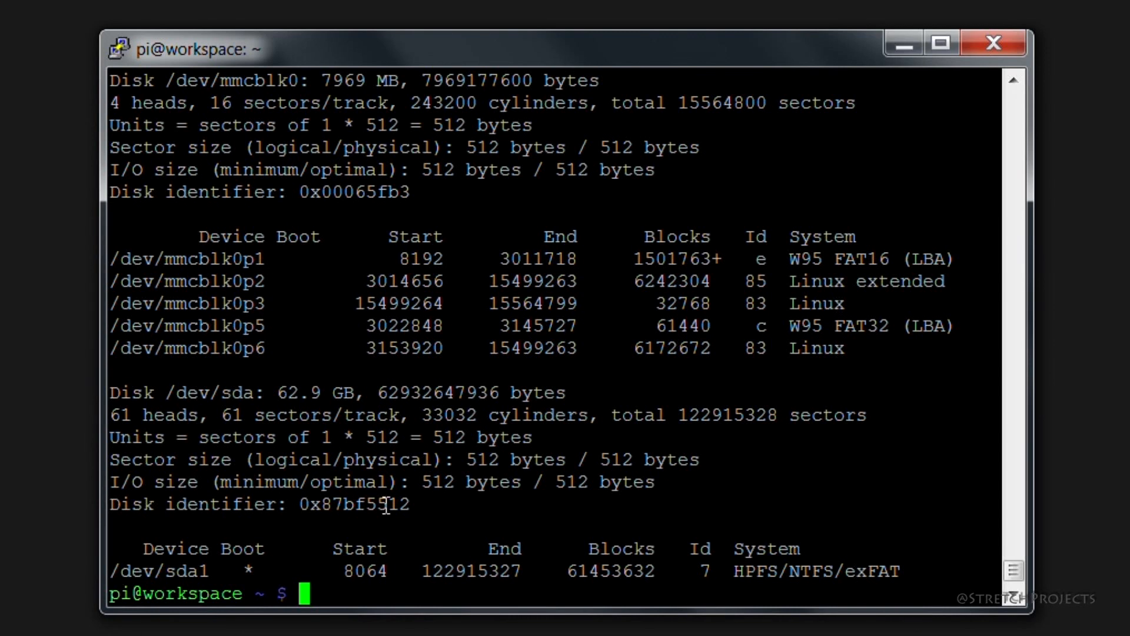
mouse_move(217, 569)
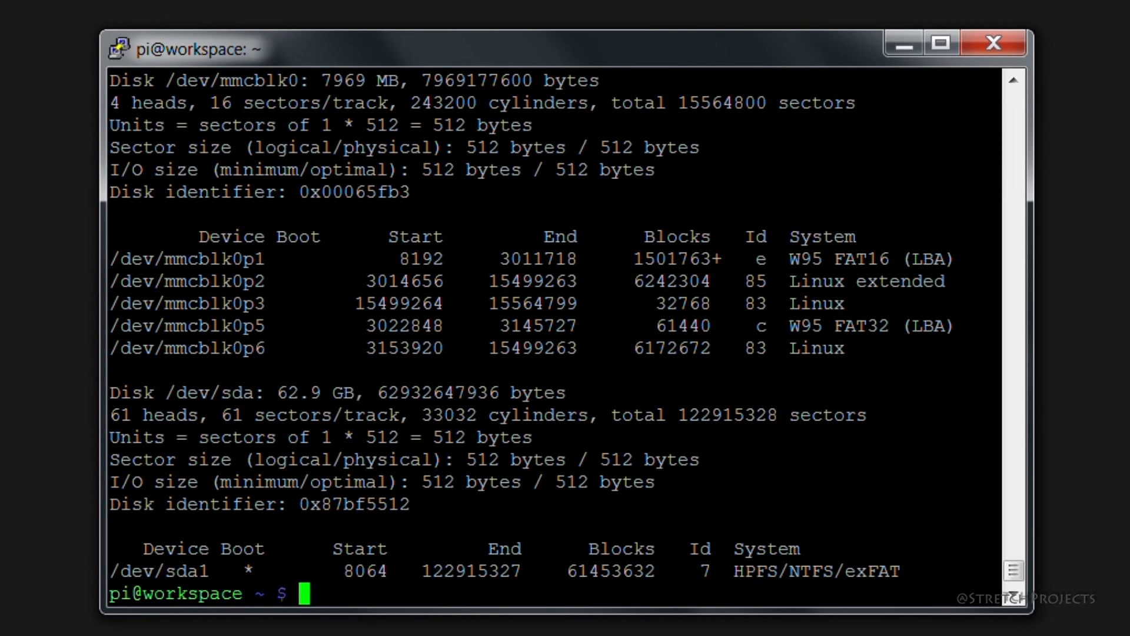
Run sudo mkdir /mnt/sda1 to create the mount folder; it already exists.
text(mkdir)
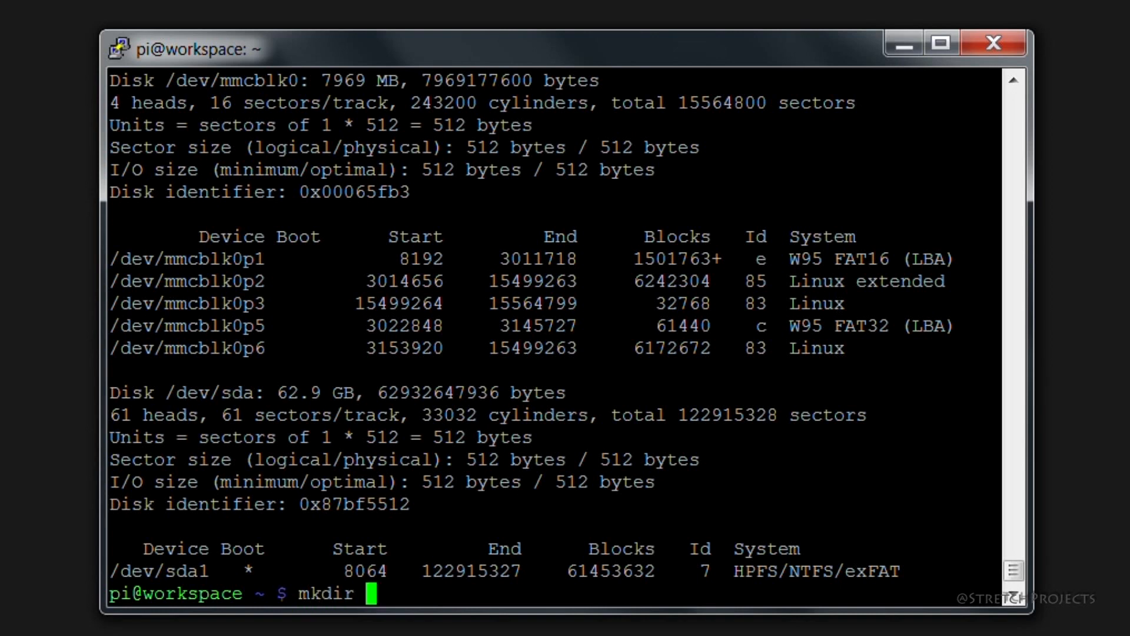
text(/mm)
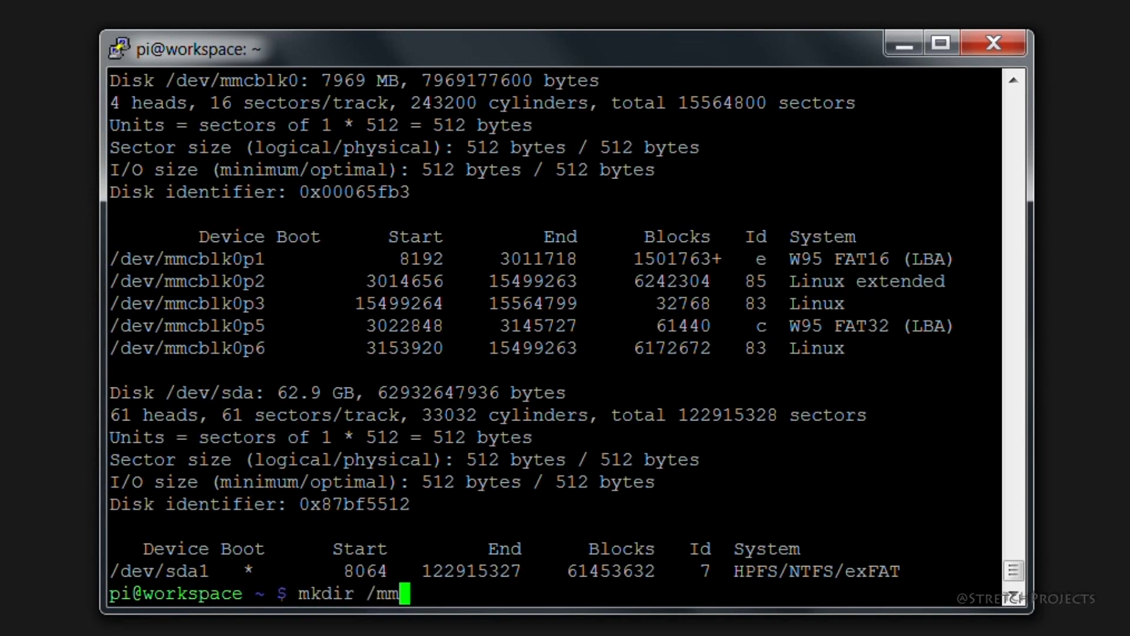
text(nt)
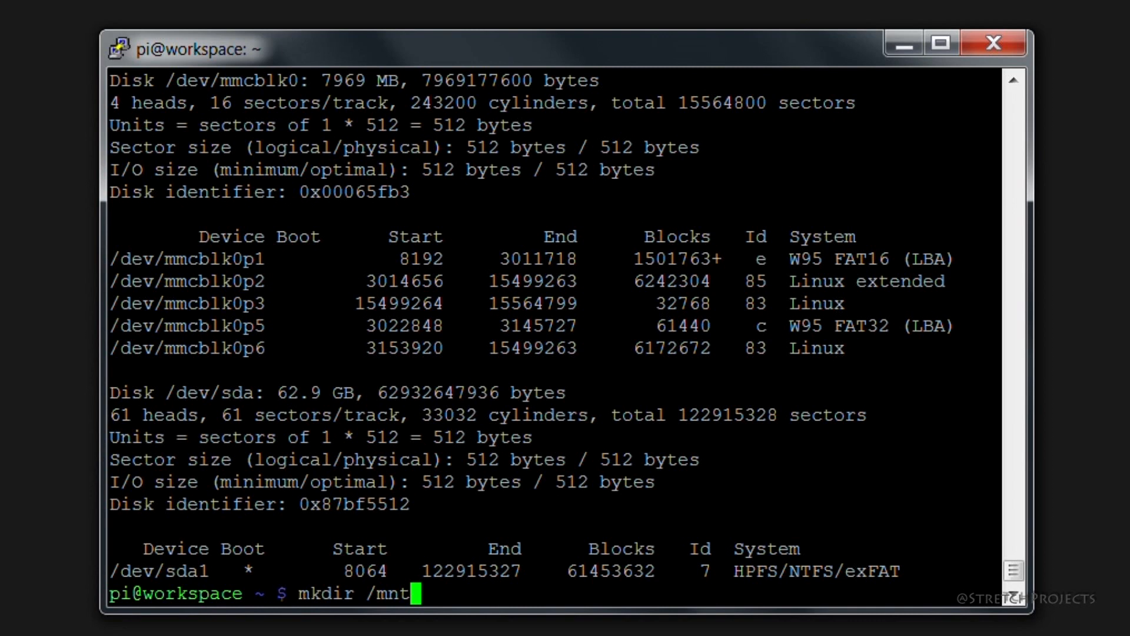
text(/)
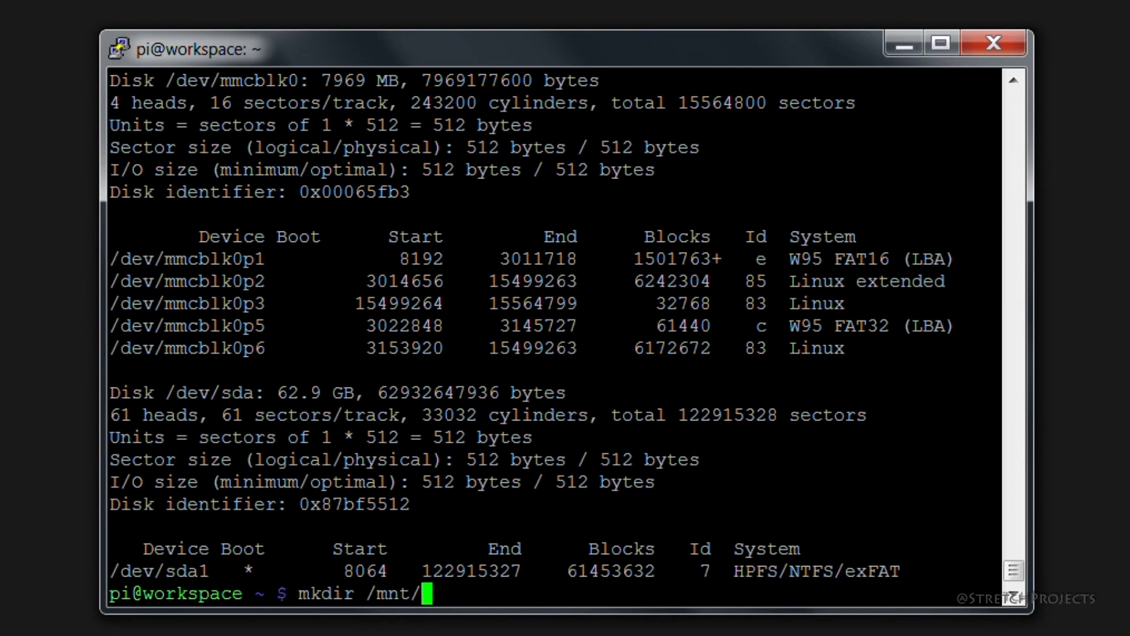
text(s)
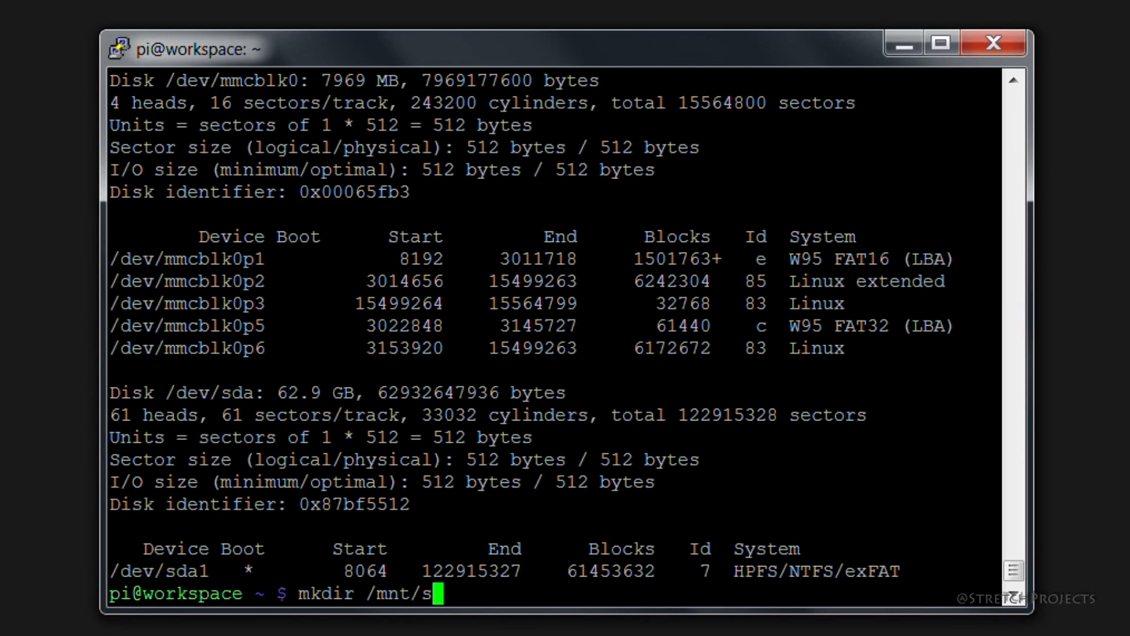
text(da1)
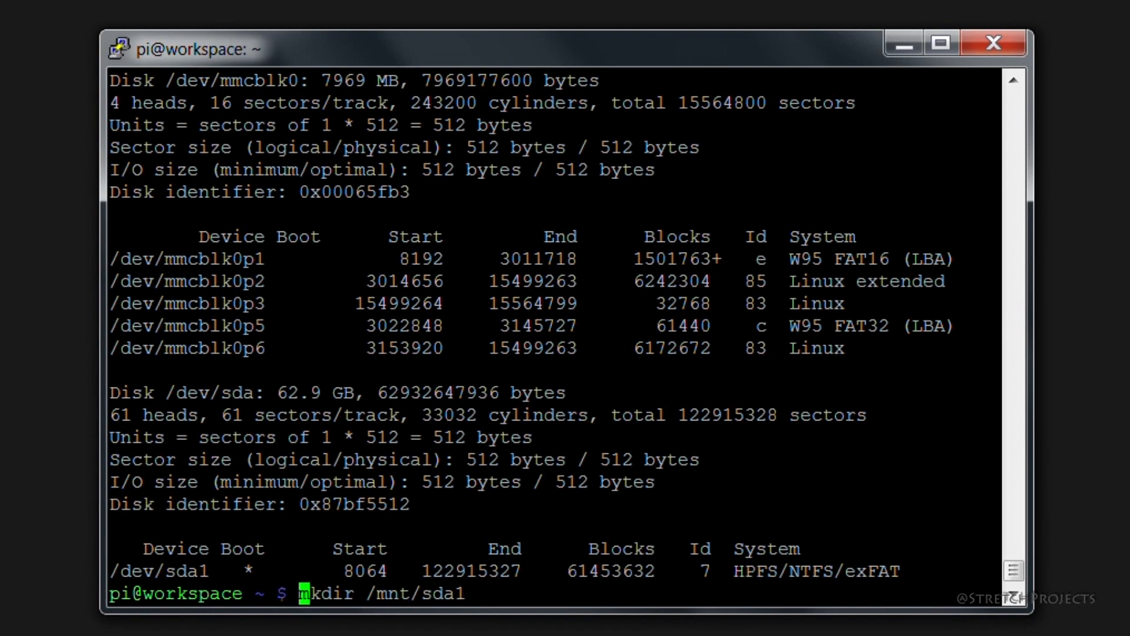
text(sudo)
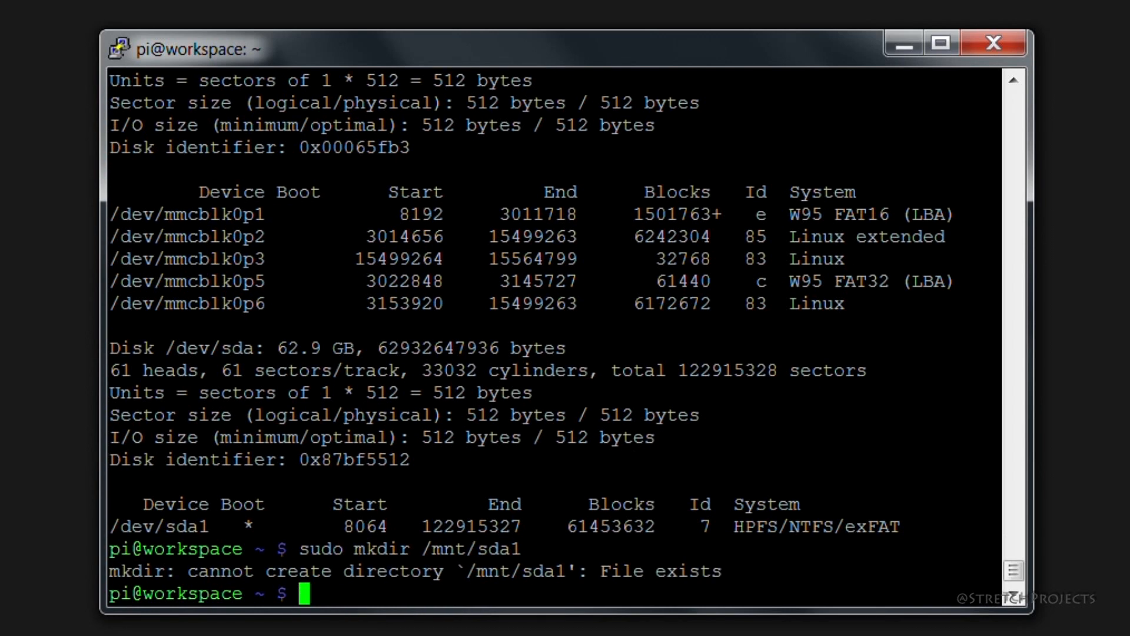
text(sudo mkdir /mnt/sda)
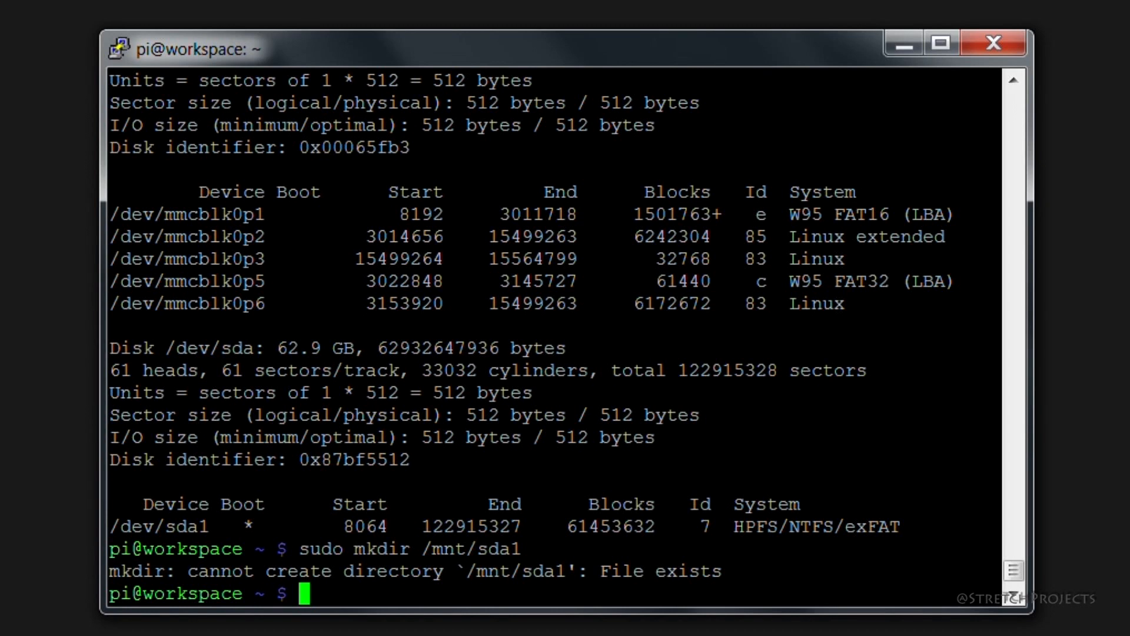
Open /etc/fstab for editing with sudo nano /etc/fstab.
text(nano)
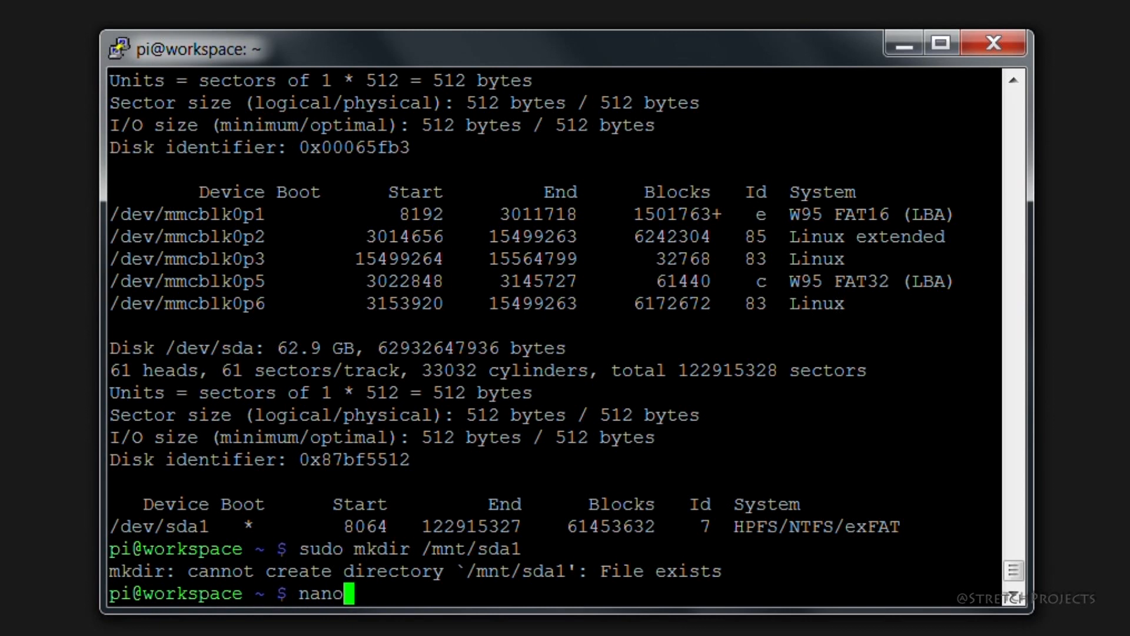
text(sudo)
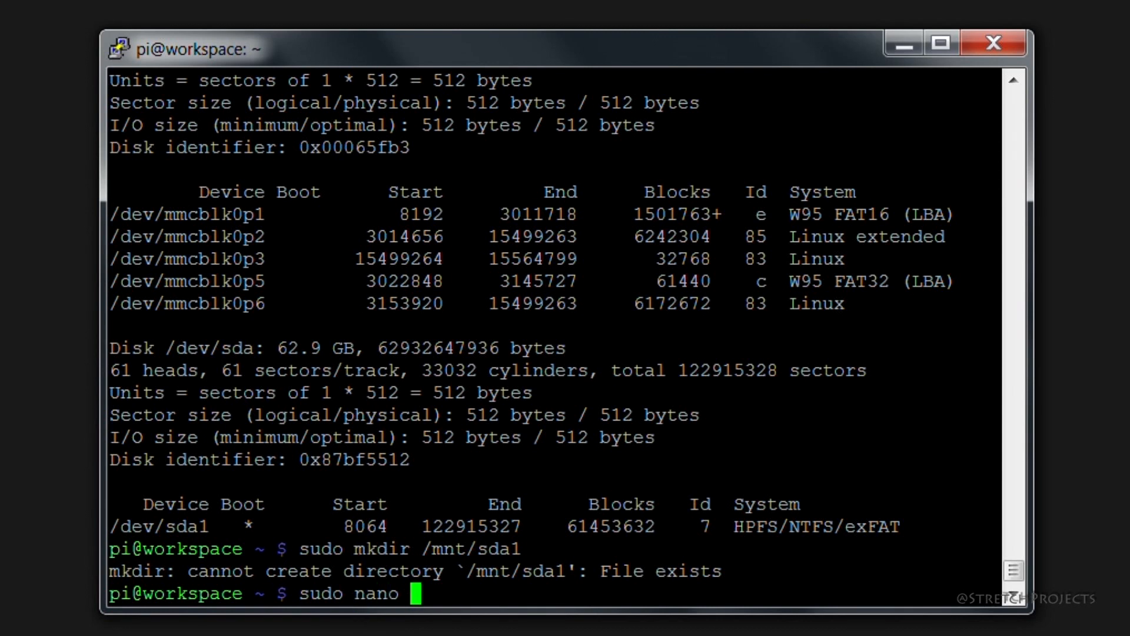
text(/etc)
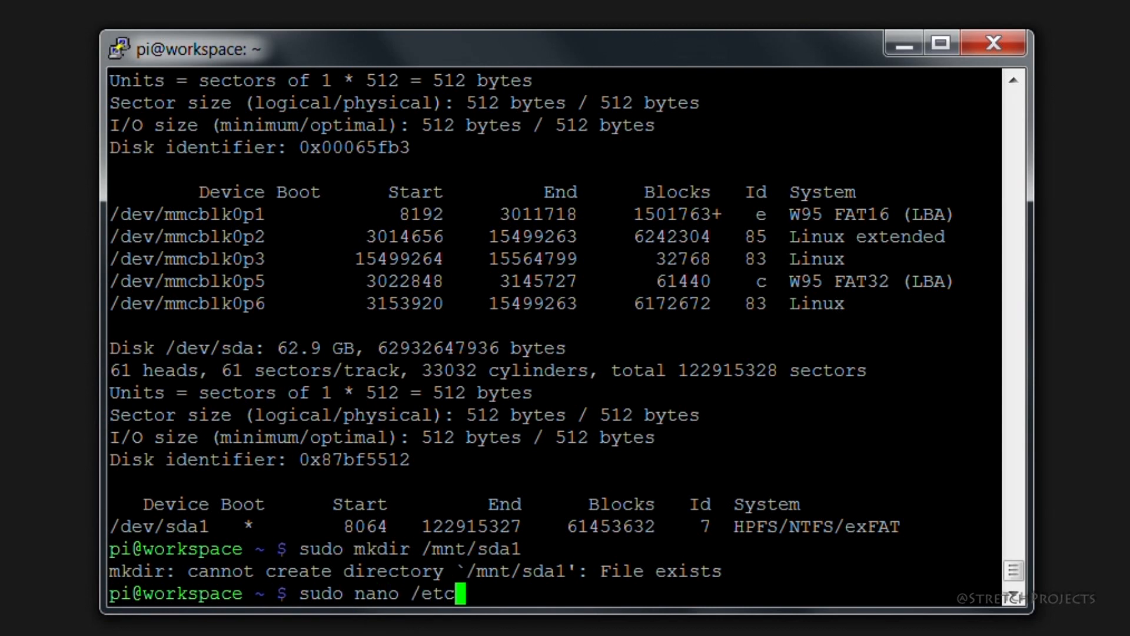
text(fs)
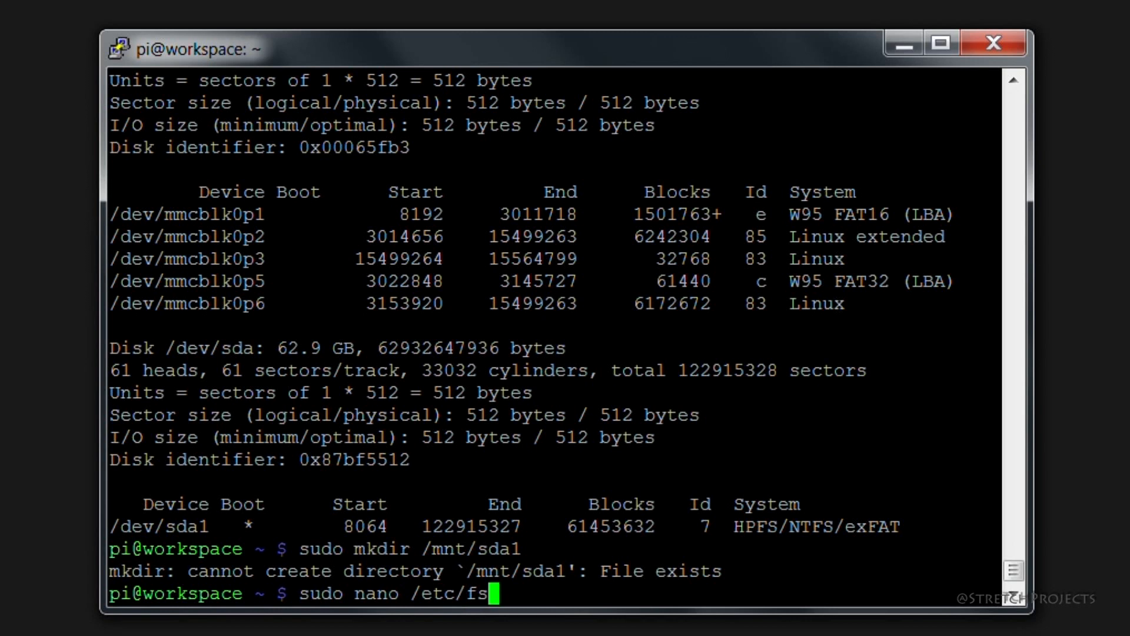
text(tab)
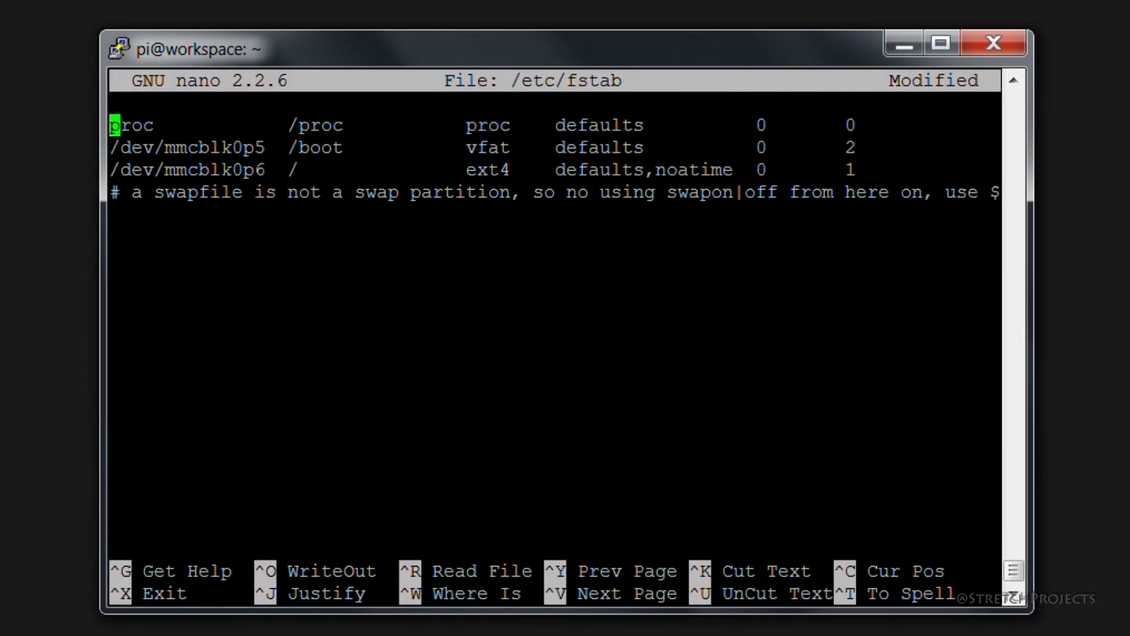
On a new fstab line enter the device /dev/sda1, mount point /mnt/sda1 and type ntfs.
key(Down)
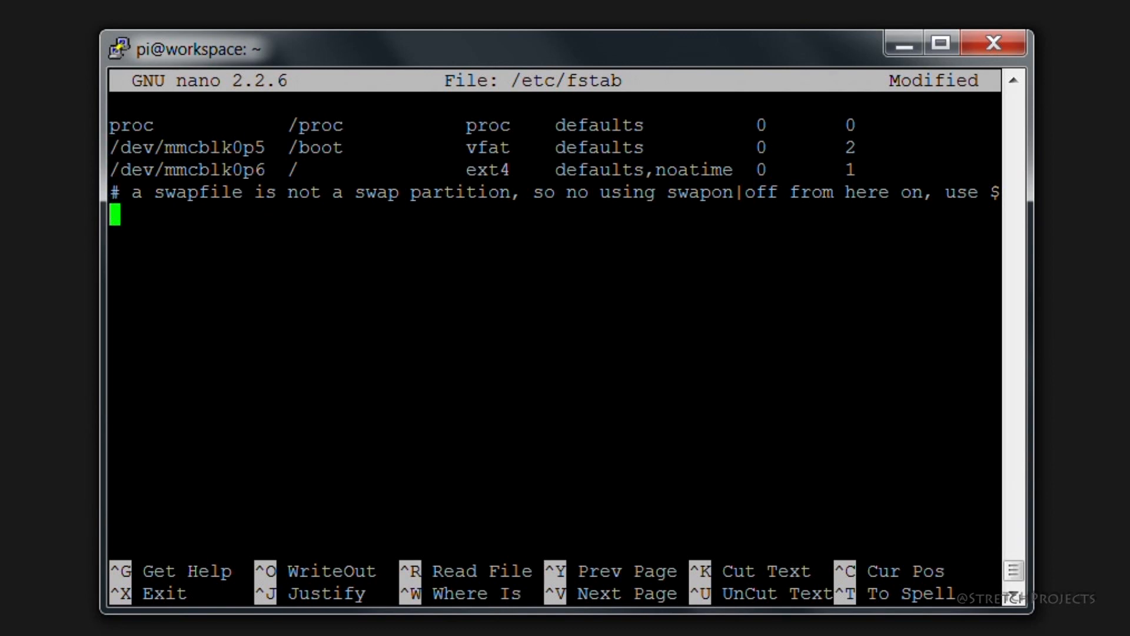
text(/)
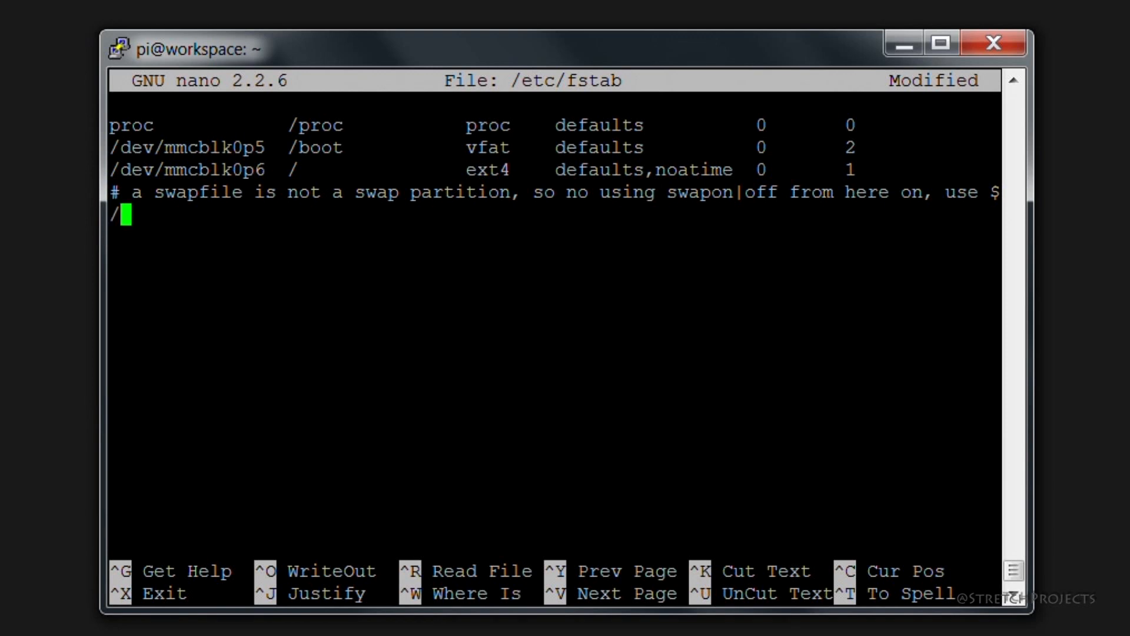
text(dev/)
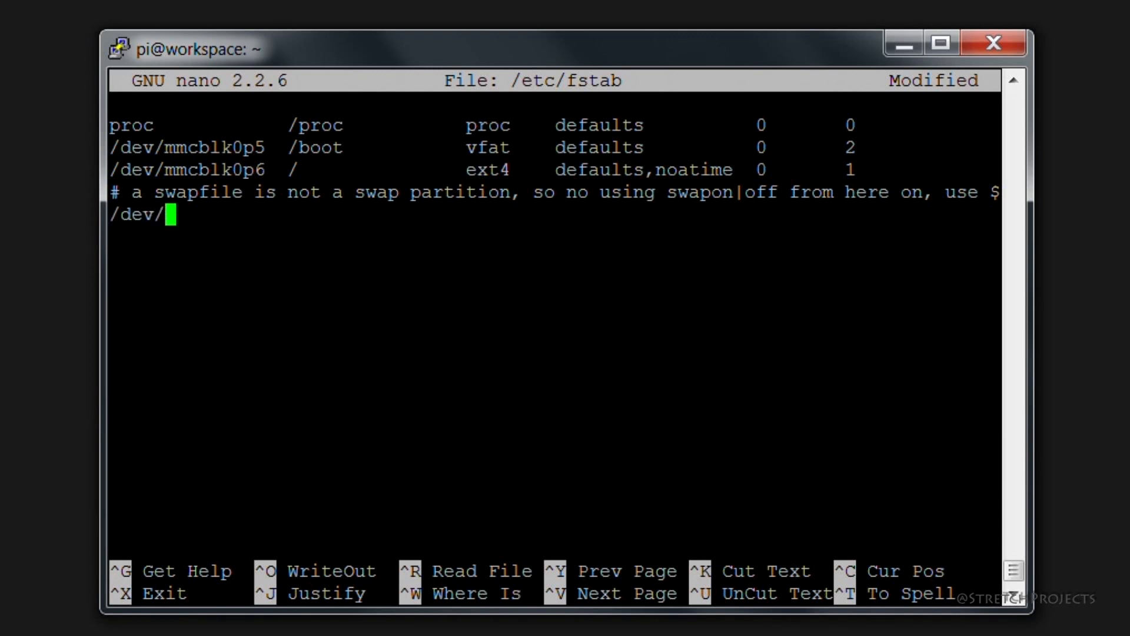
text(sda1 /)
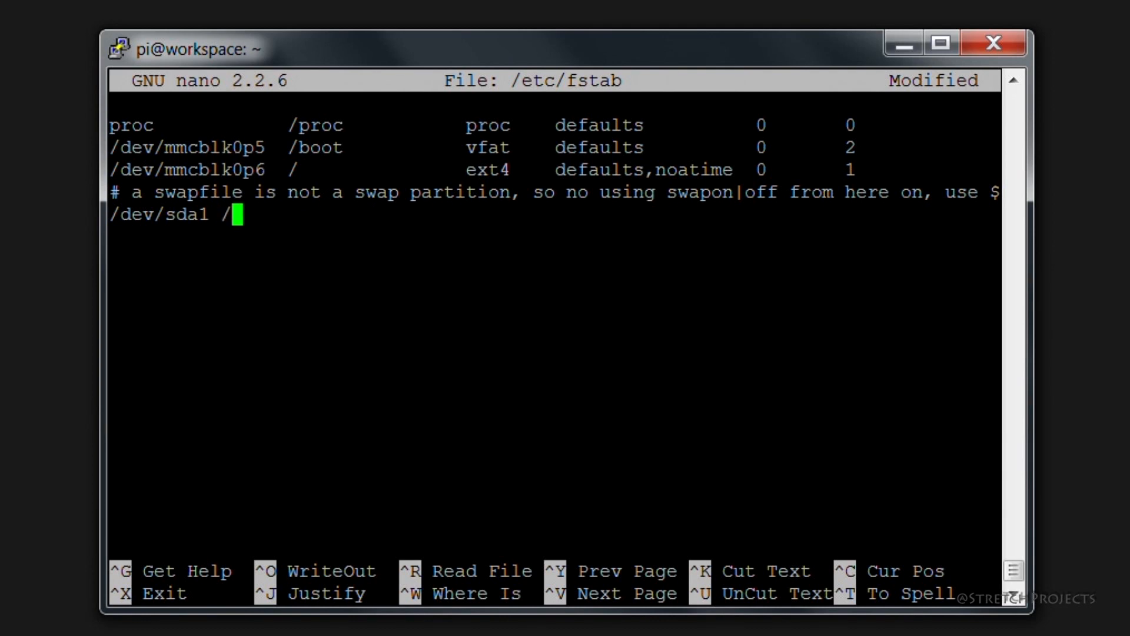
text(mnt)
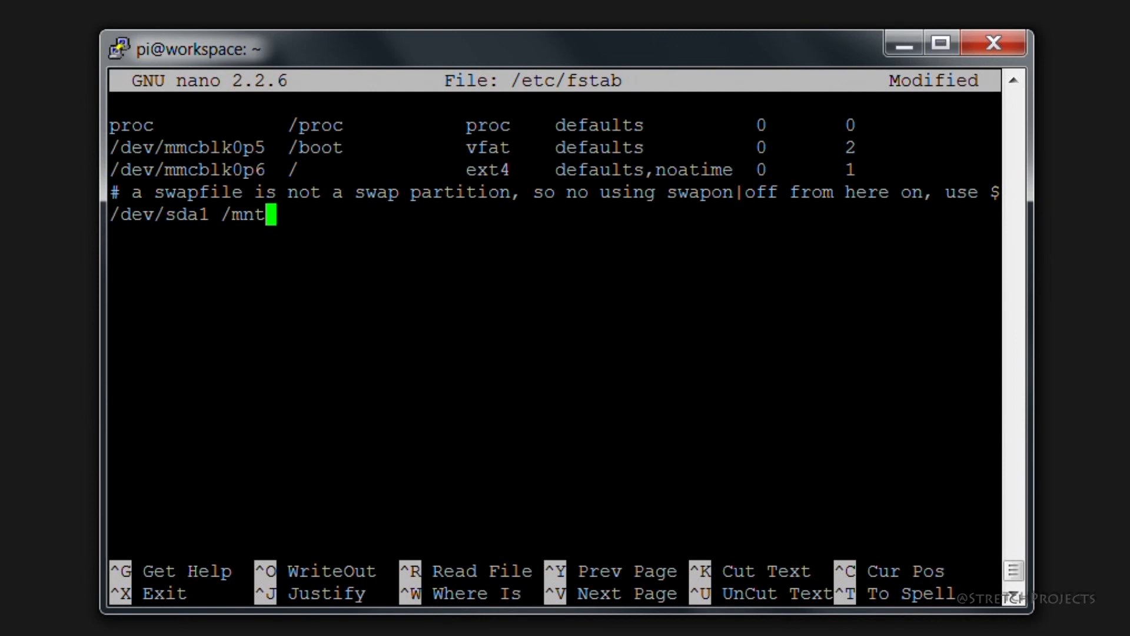
text(/sda)
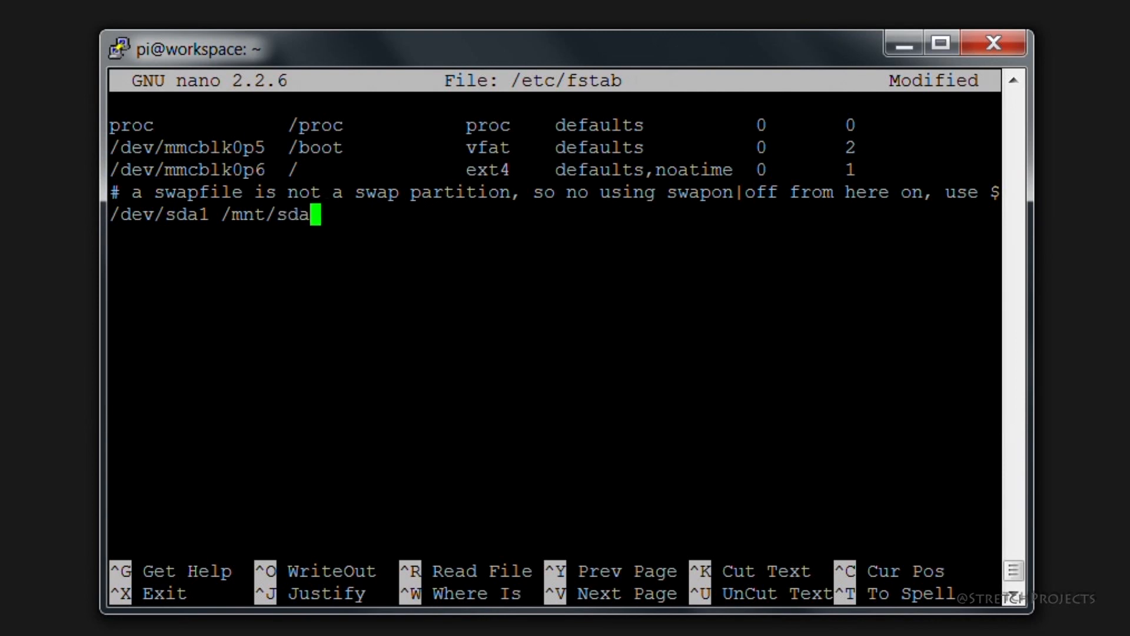
text(1)
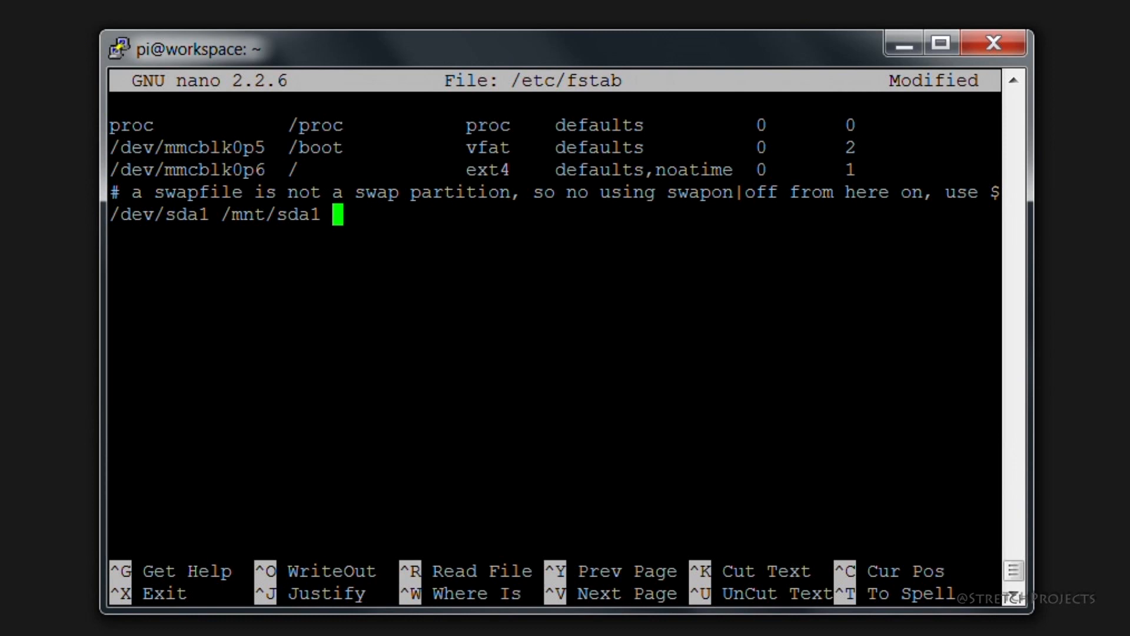
text(ntf)
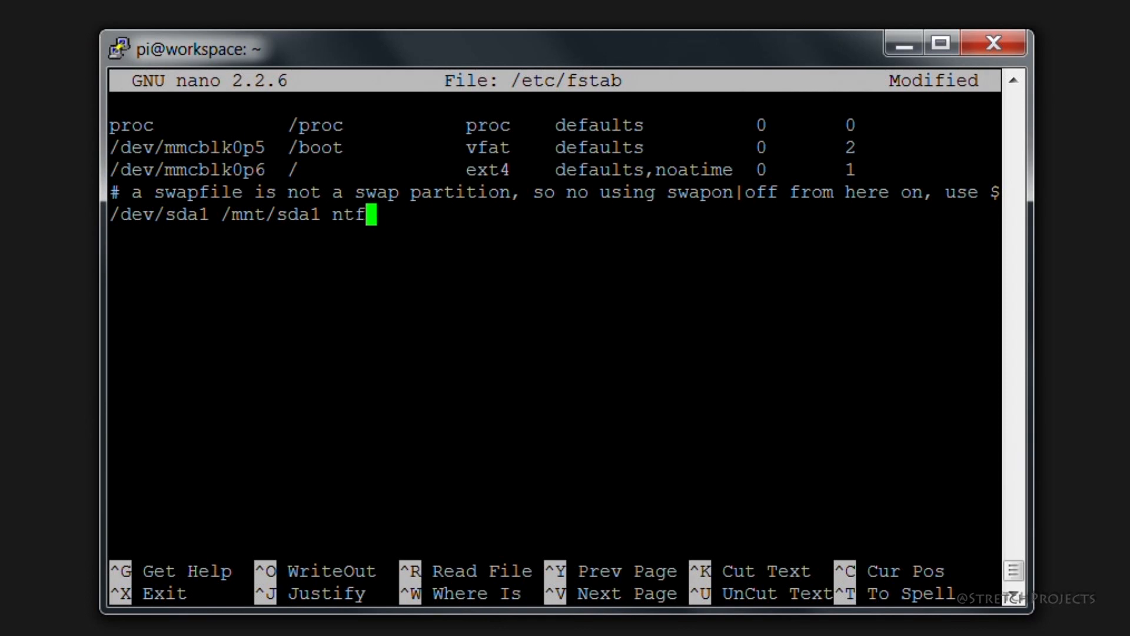
text(s)
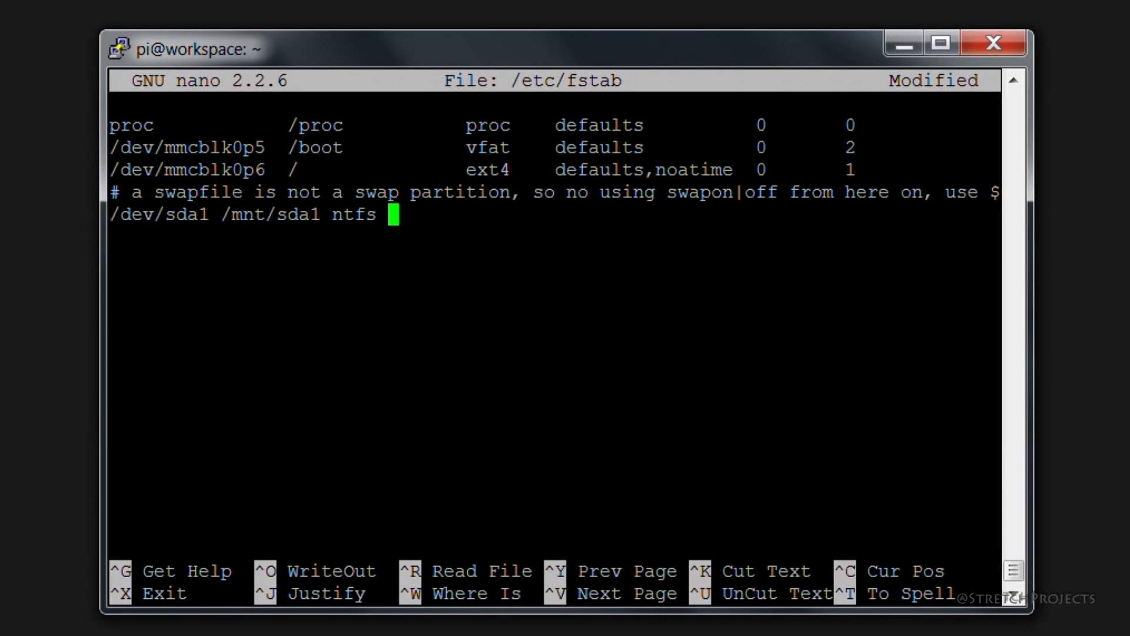
Complete the line with defaults,uid=1000,gid=1000,umask=000 0 0 and exit nano to the save prompt.
text(defaults)
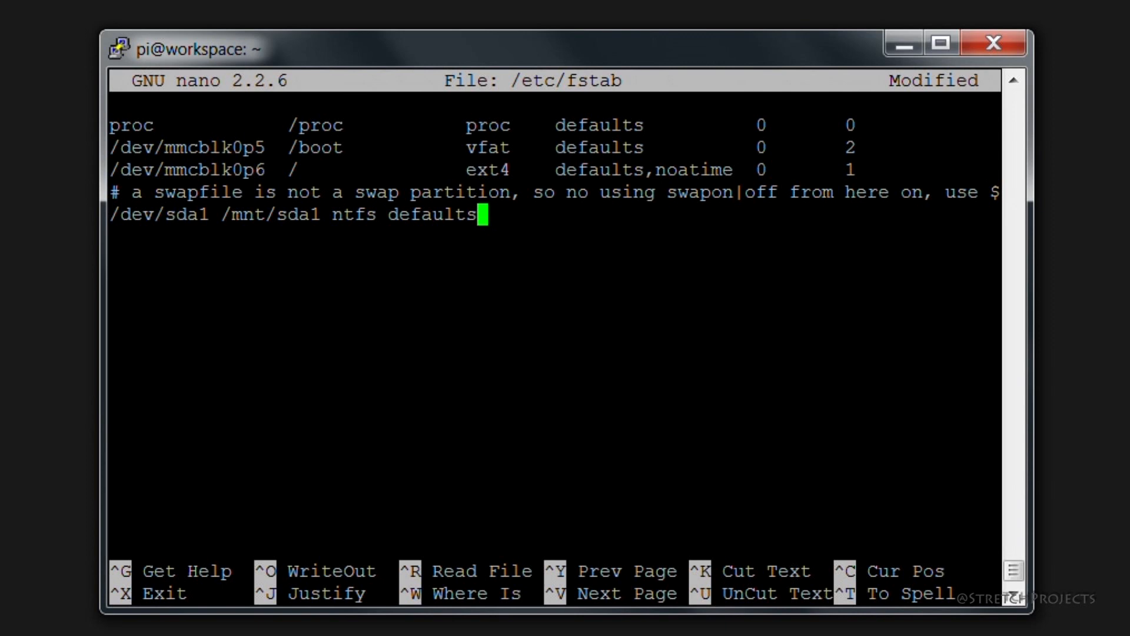
text(,)
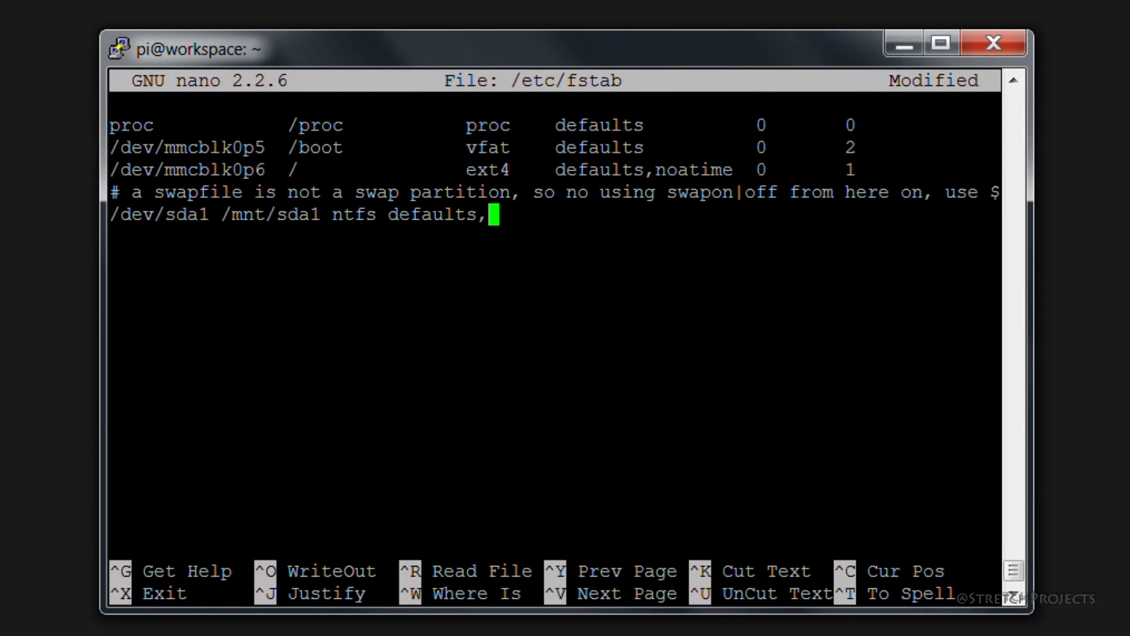
text(uid)
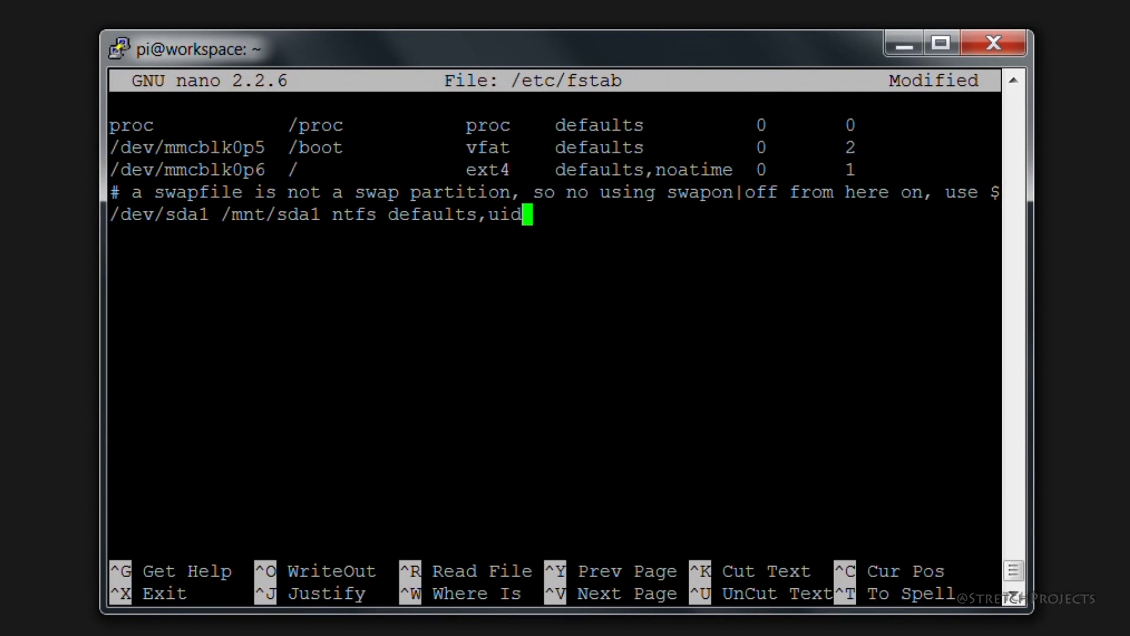
text(=1)
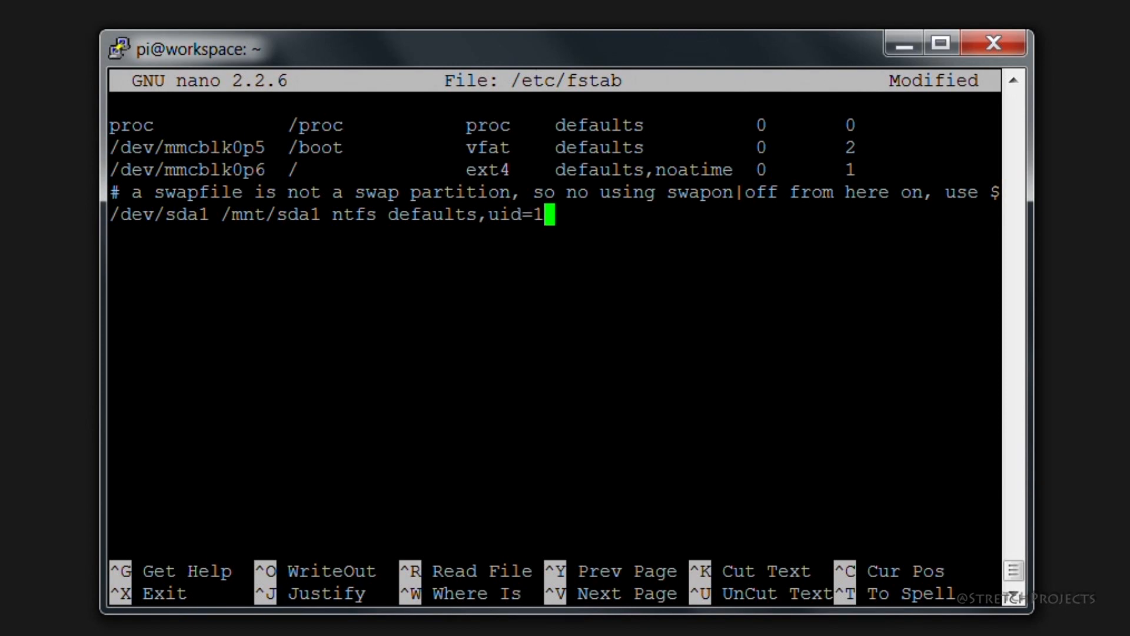
text(000)
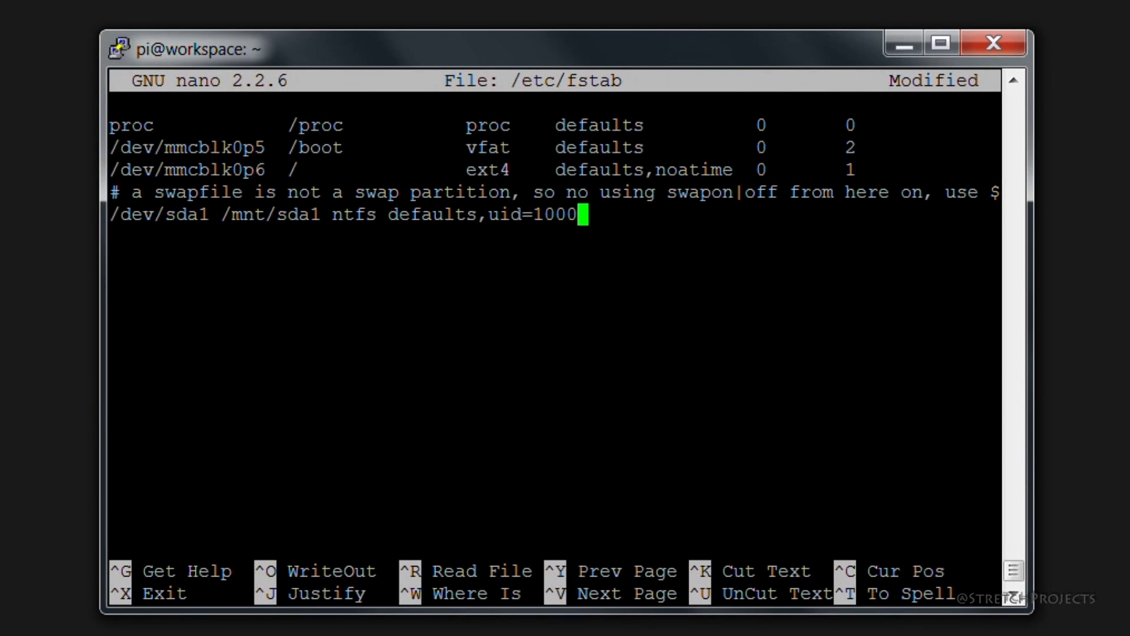
text(,)
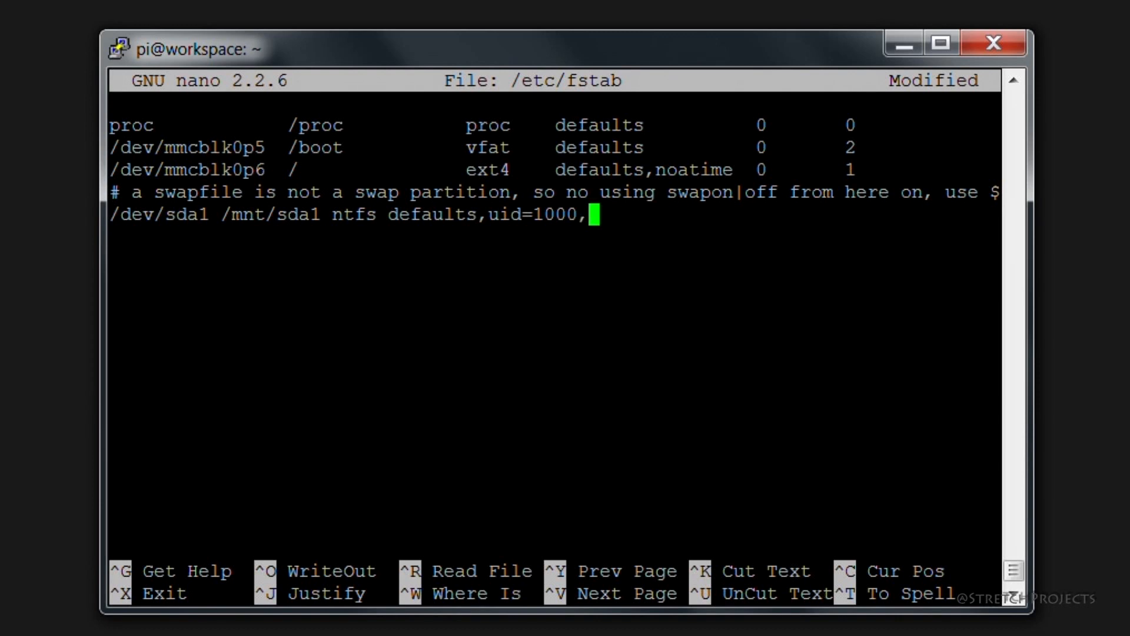
text(gid=)
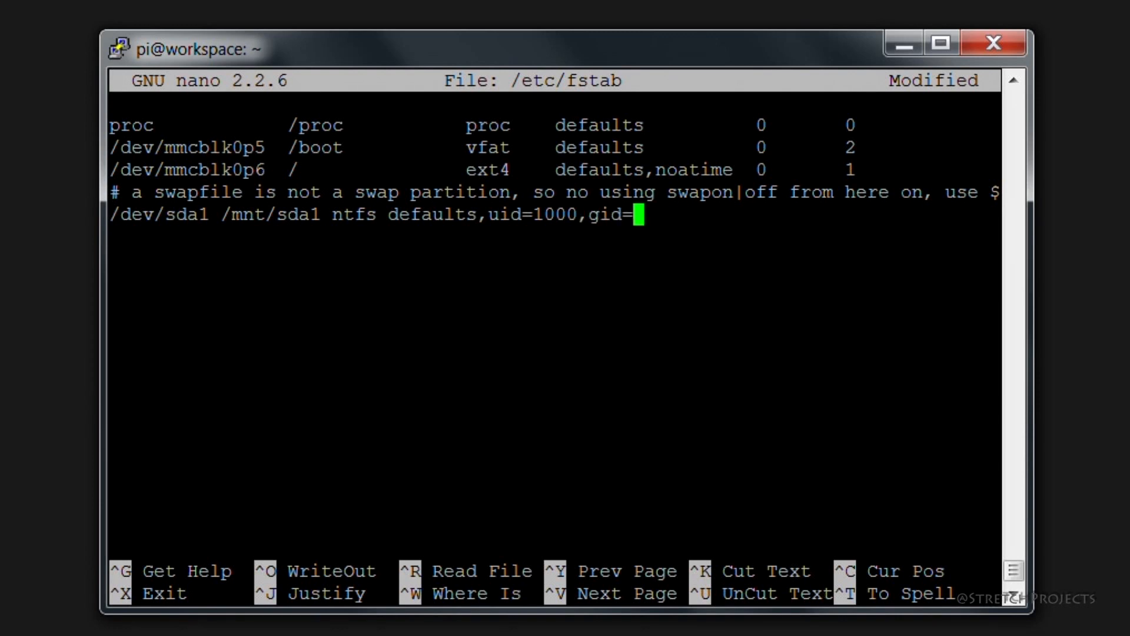
text(1000)
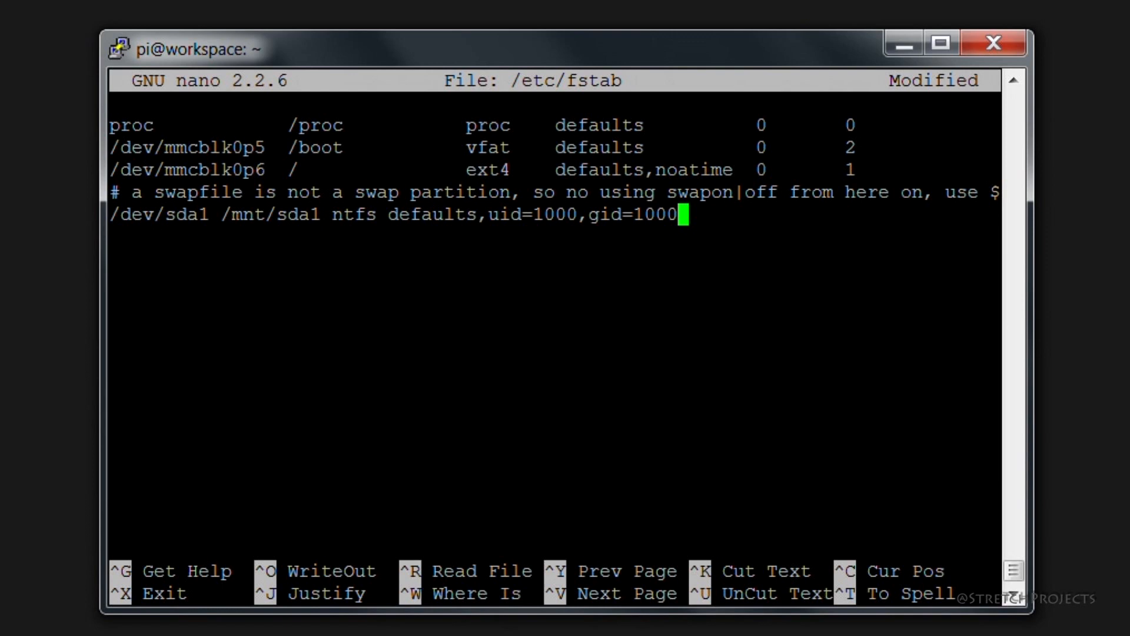
text(,umask)
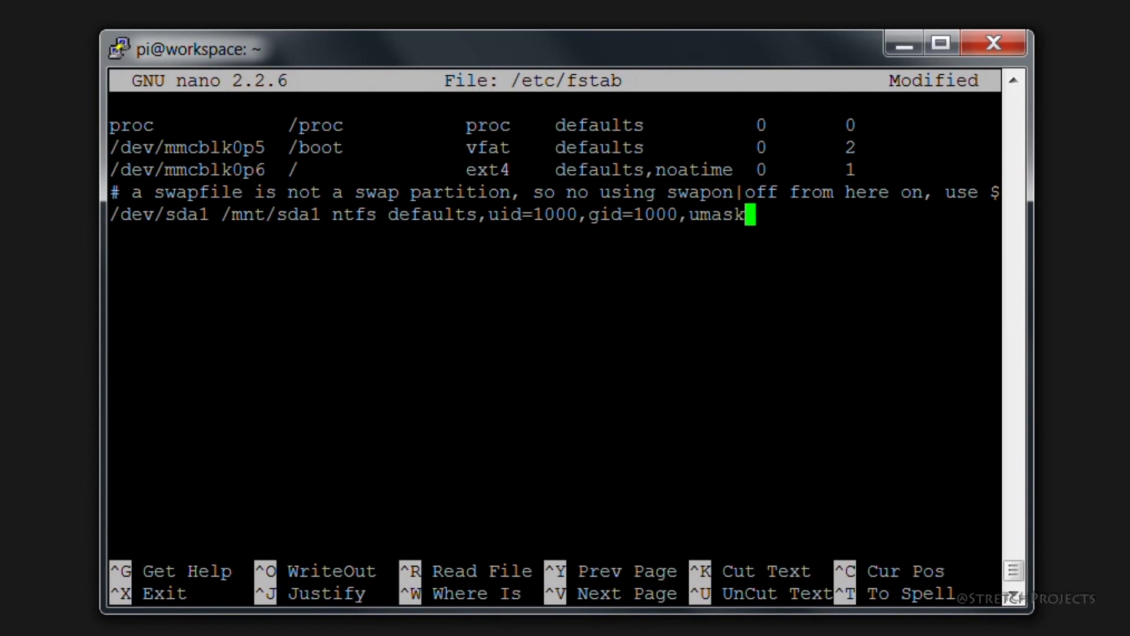
text(=00)
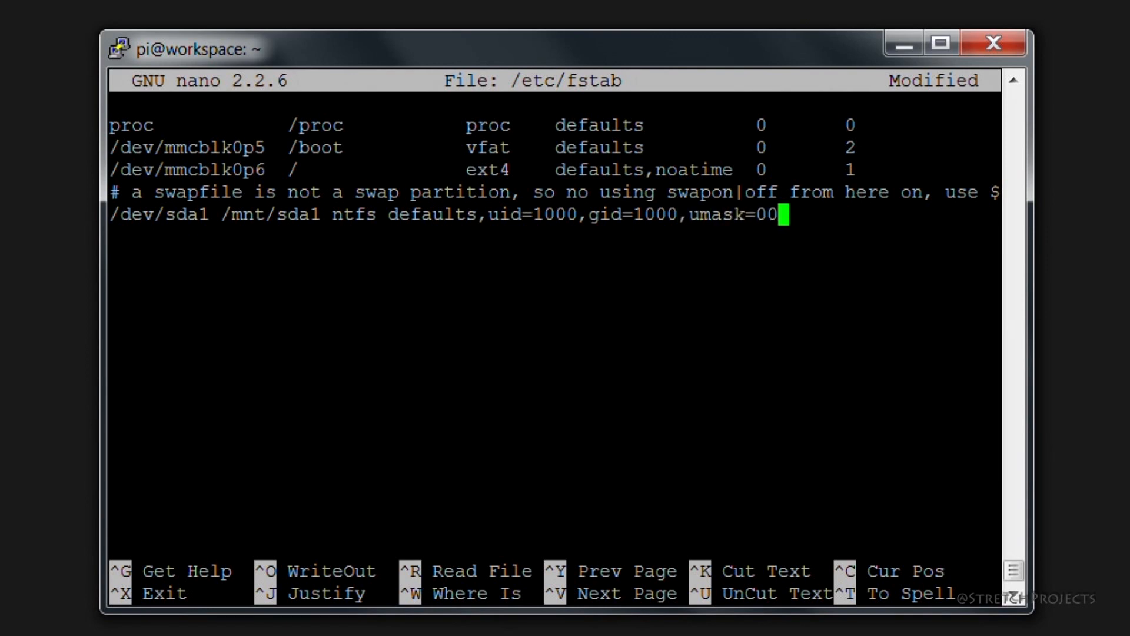
text(0 0 0)
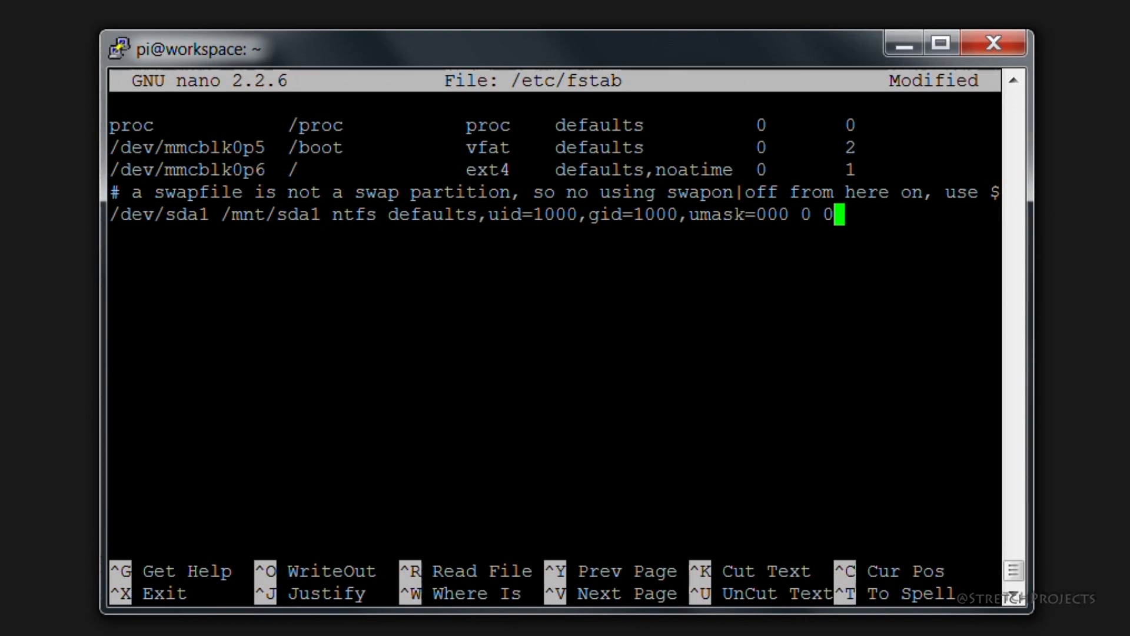
key(ctrl+x)
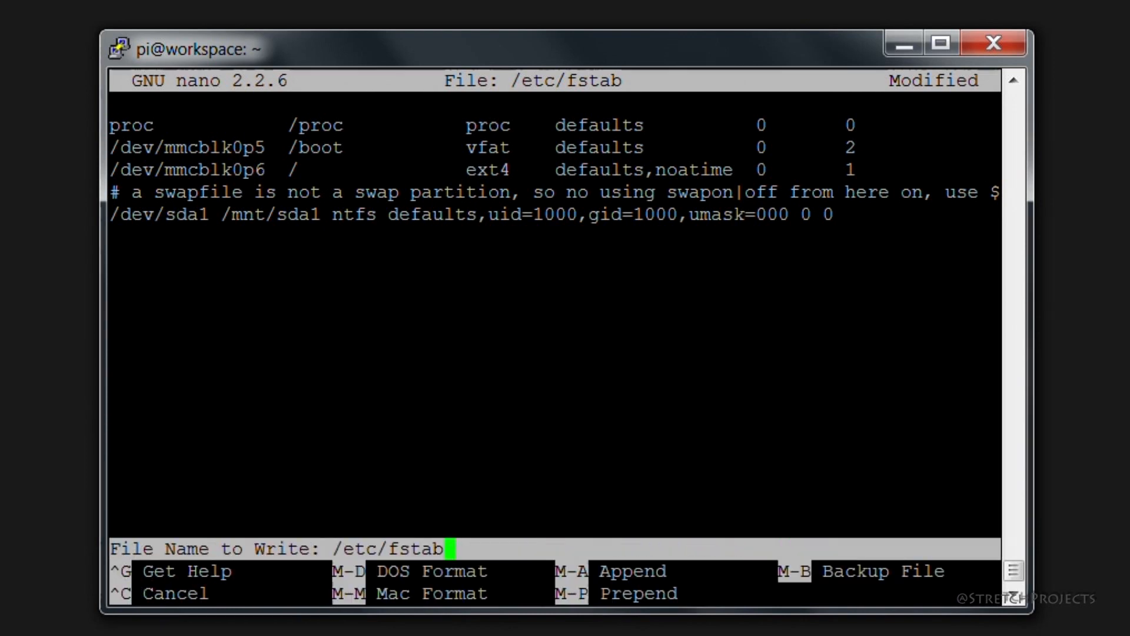
Write the changes to /etc/fstab, close nano and clear the terminal.
key(Enter)
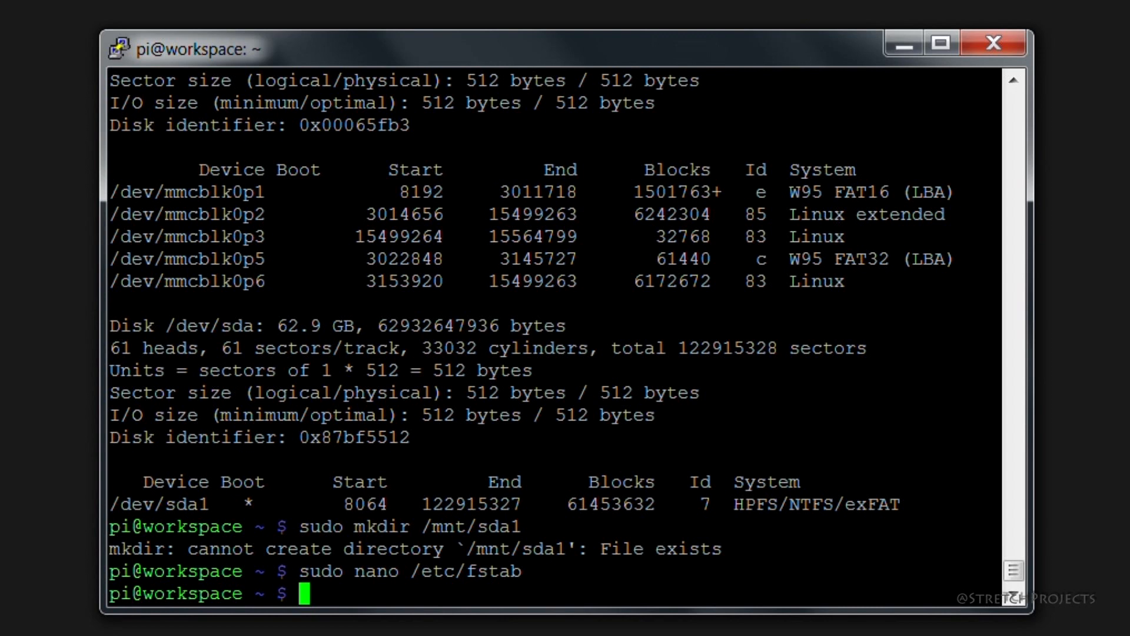
text(s)
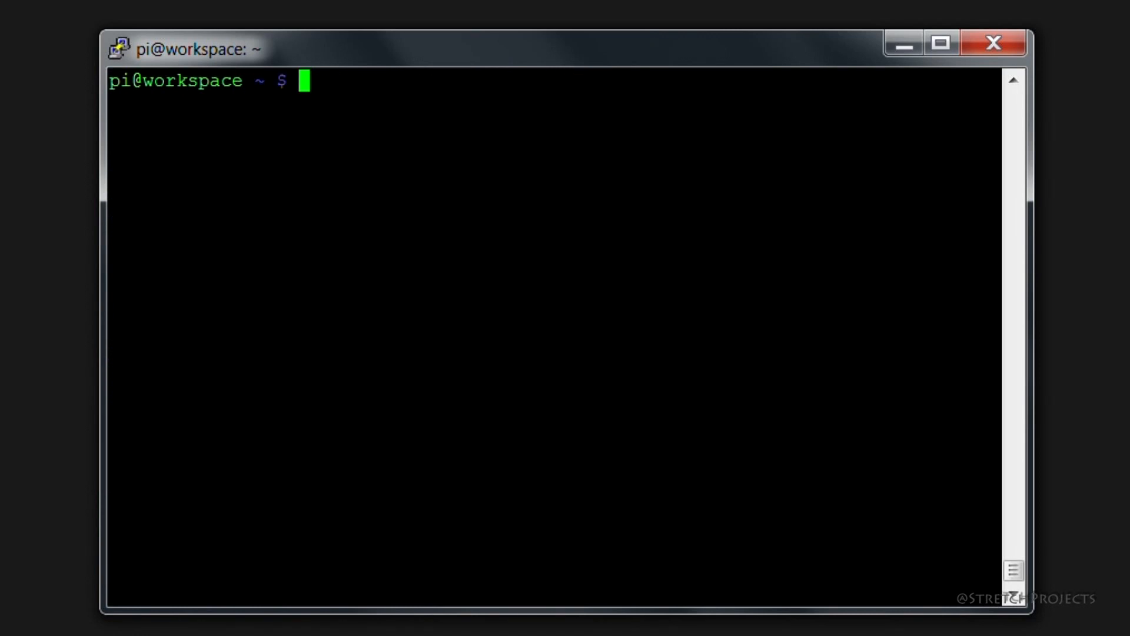
Change into /mnt/sda1 and list its contents, showing only System Volume Information.
text(ce)
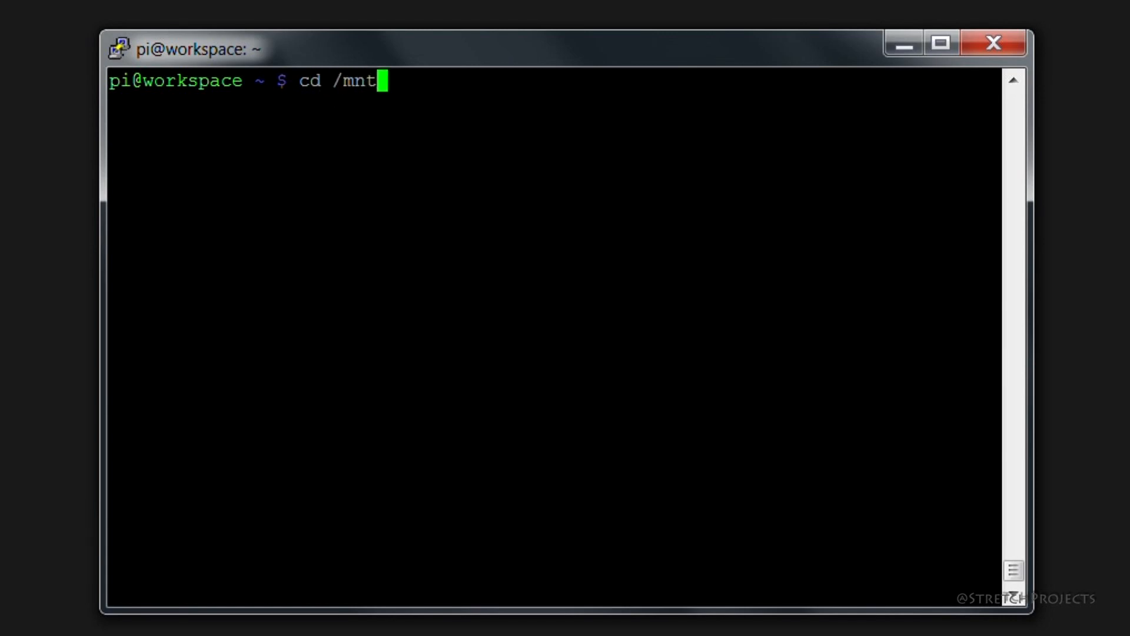
text(/sda1)
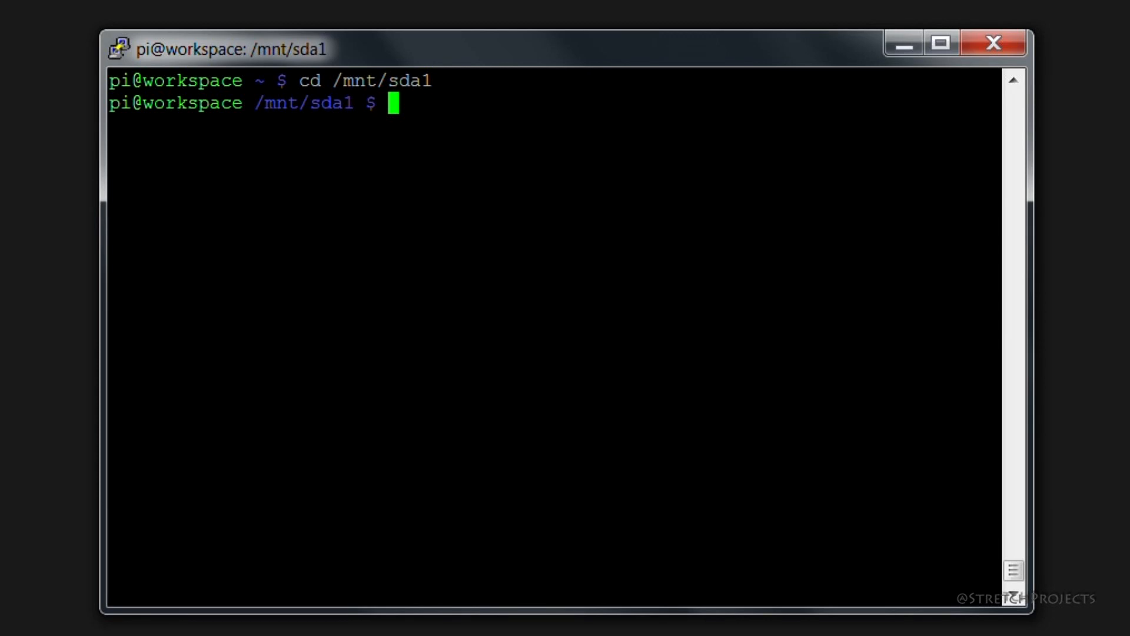
text(ls)
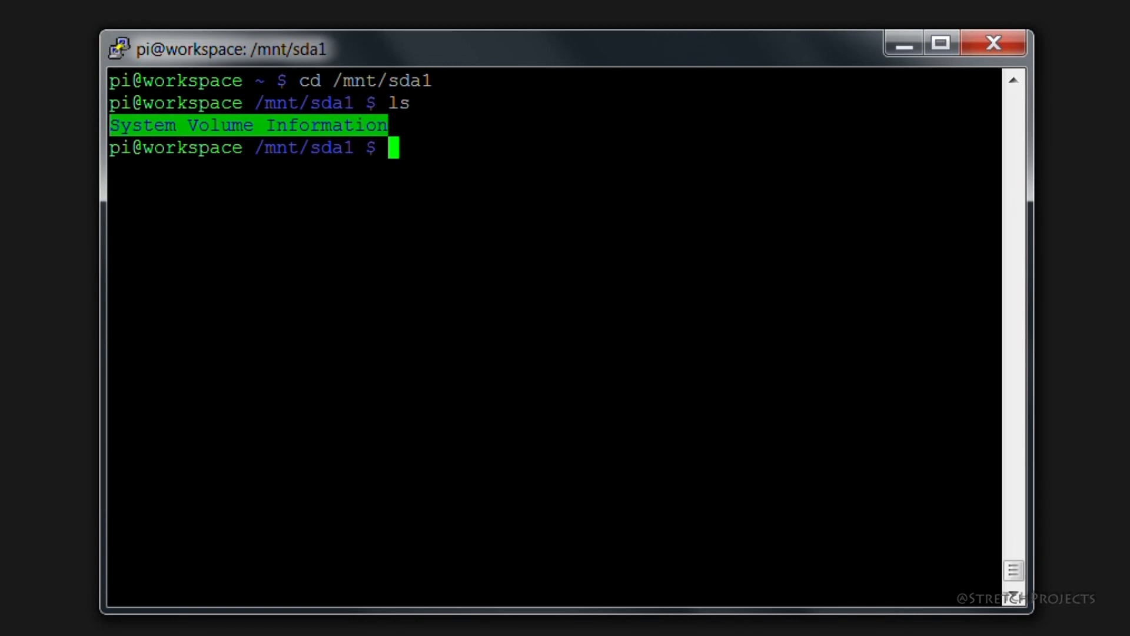
text(sudo)
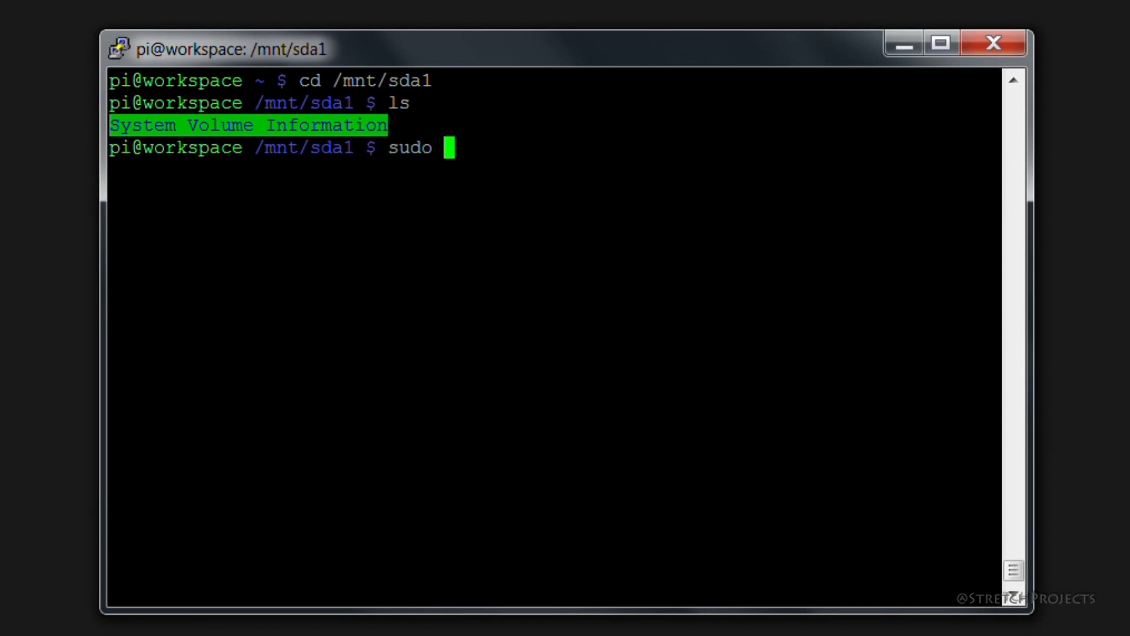
Run sudo apt-get install ntfs-3g; it reports the newest version is already installed.
text(apt-get in)
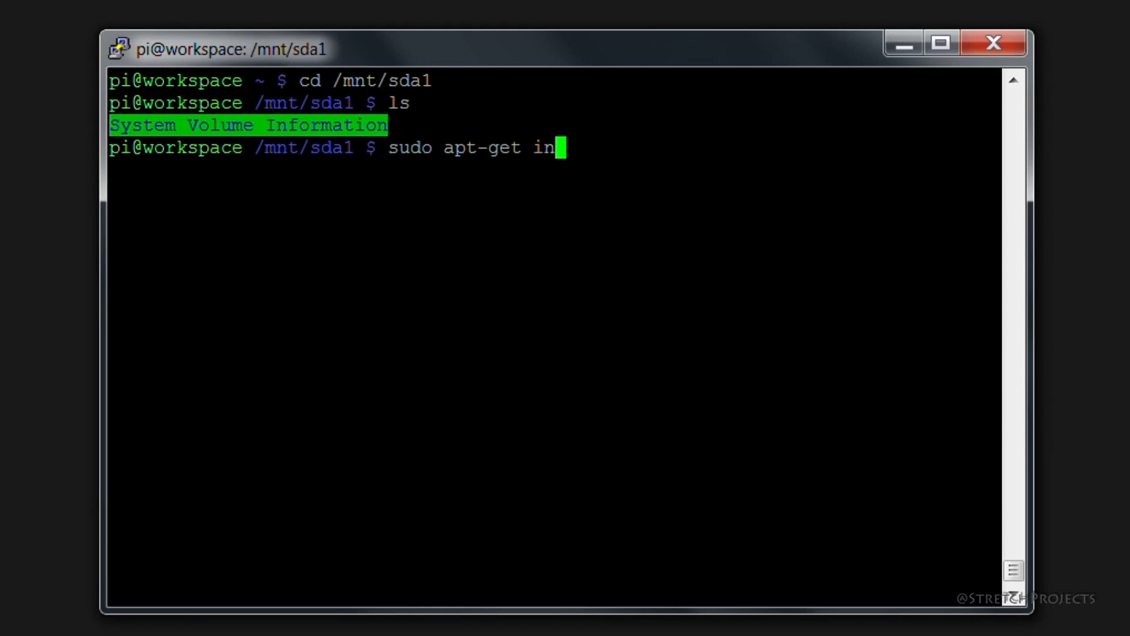
text(stall n)
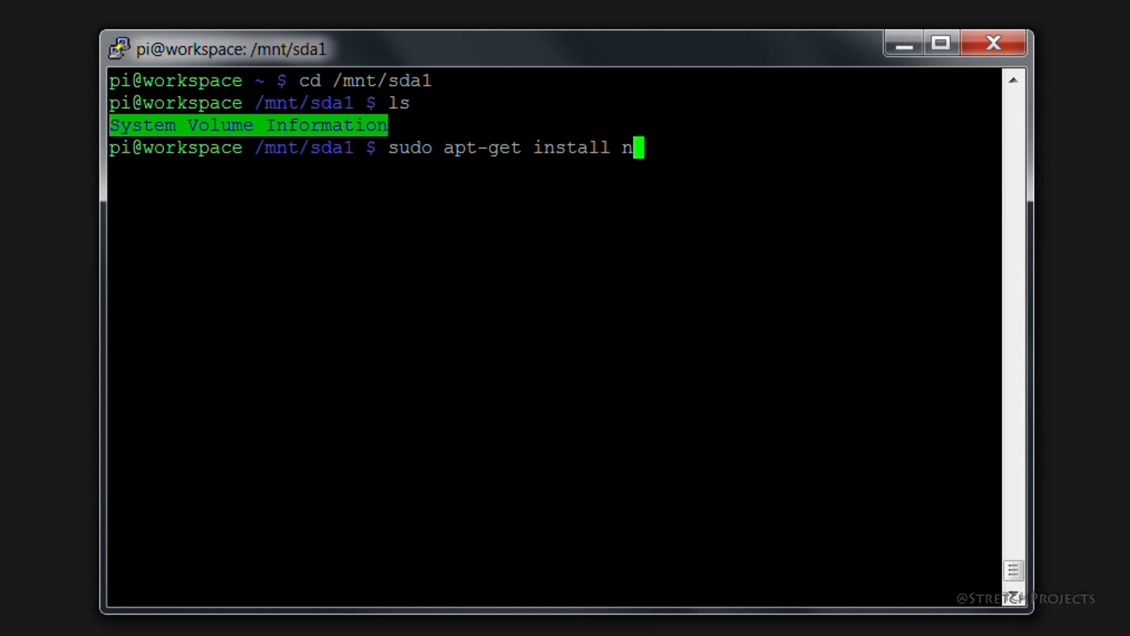
text(tfs-3)
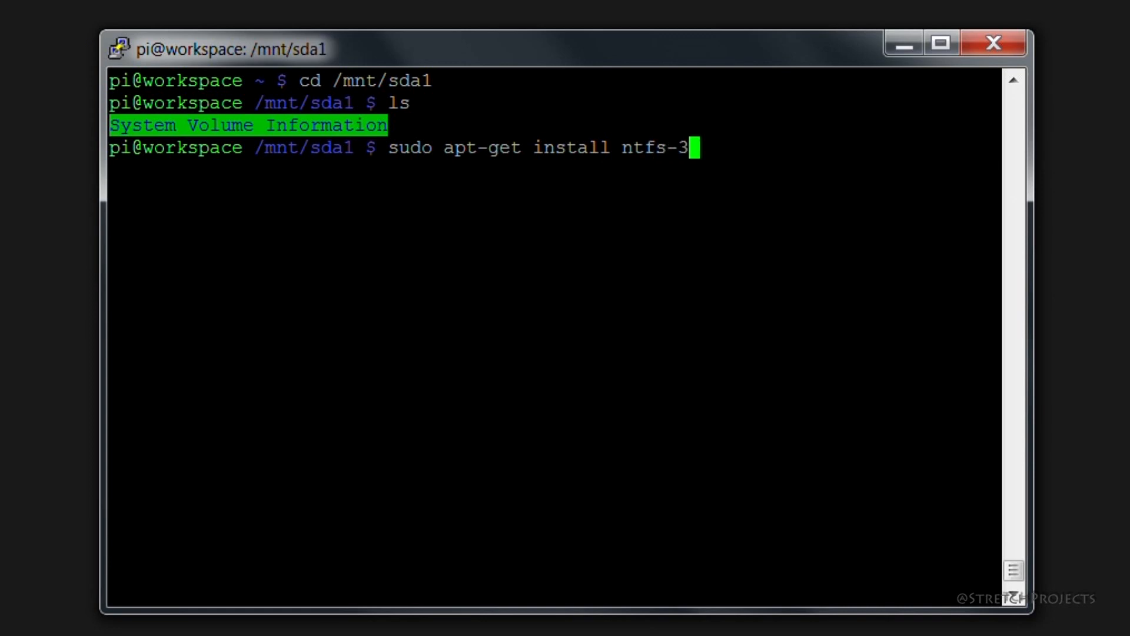
text(g)
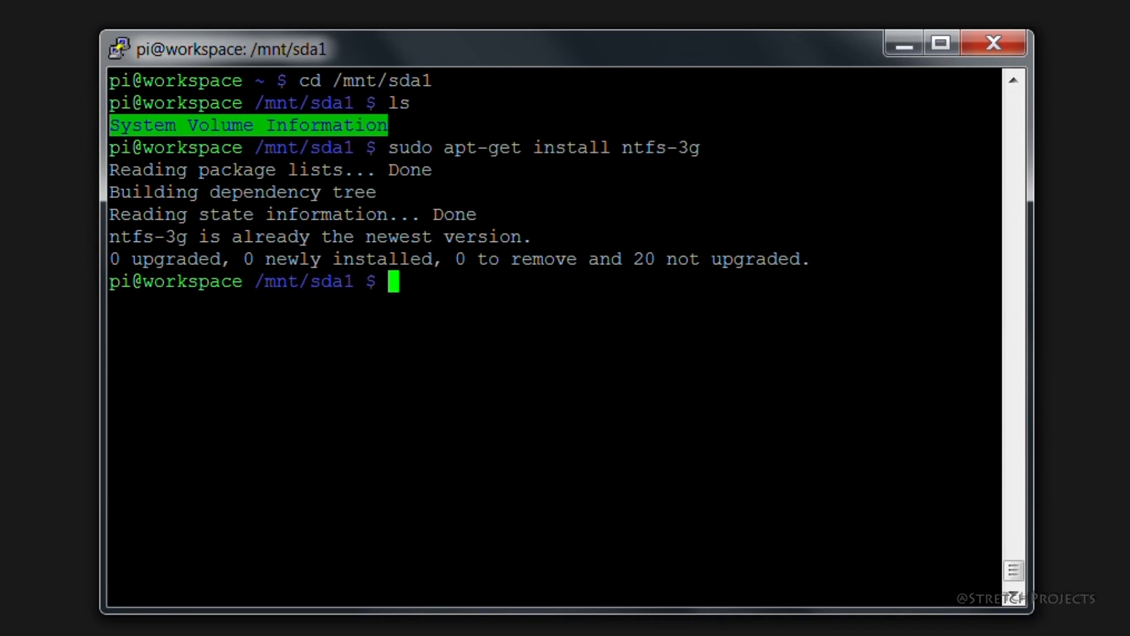
text(touch)
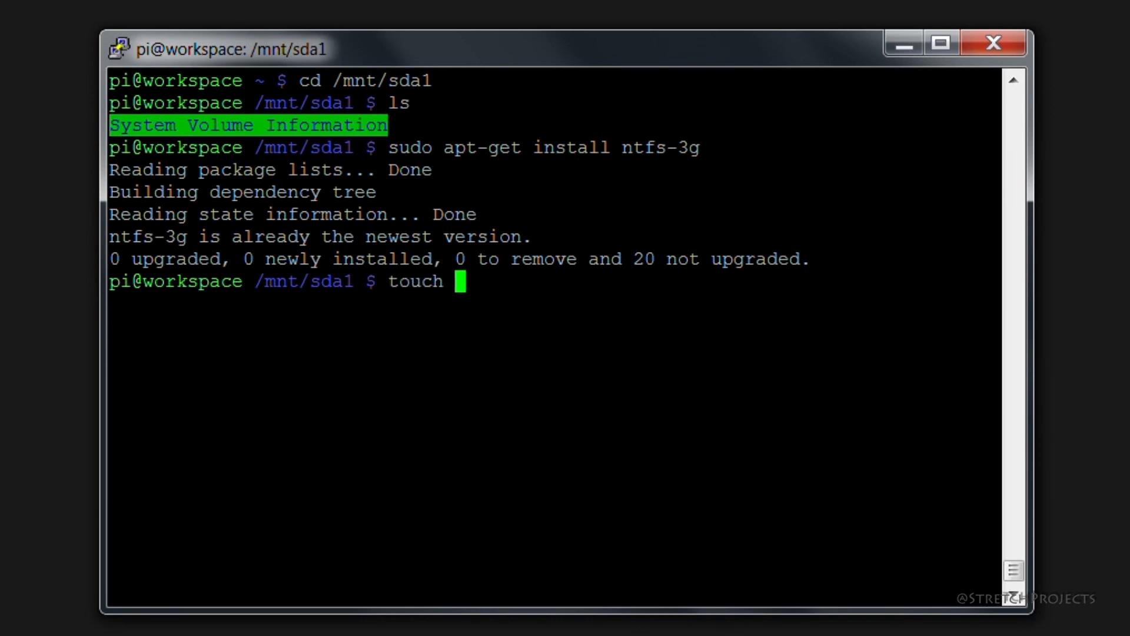